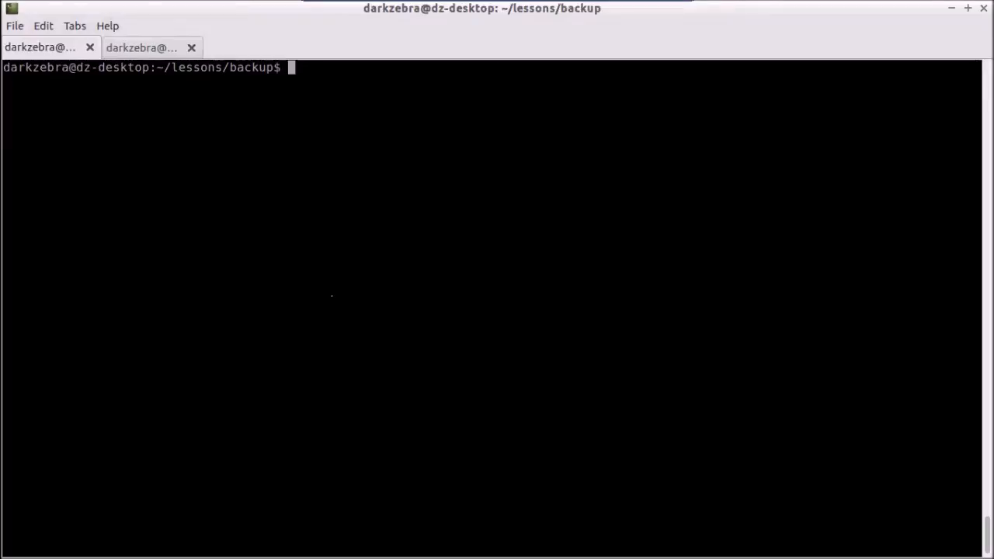
Step: Run 'docker ps' to confirm the mongodb container from mongo:2 is up, then clear a stray 'mongo'
{"action": "type", "text": "d"}
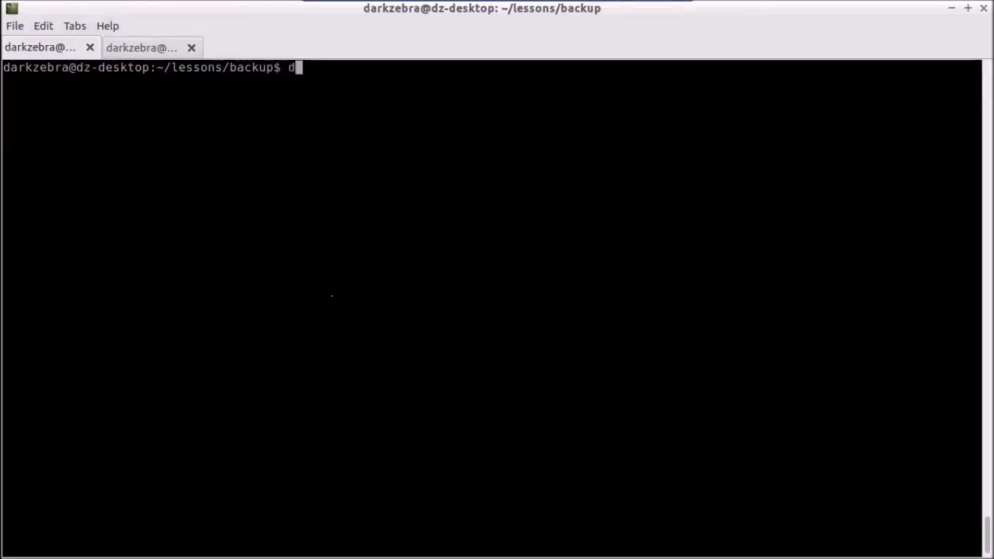
{"action": "type", "text": "ocker ps"}
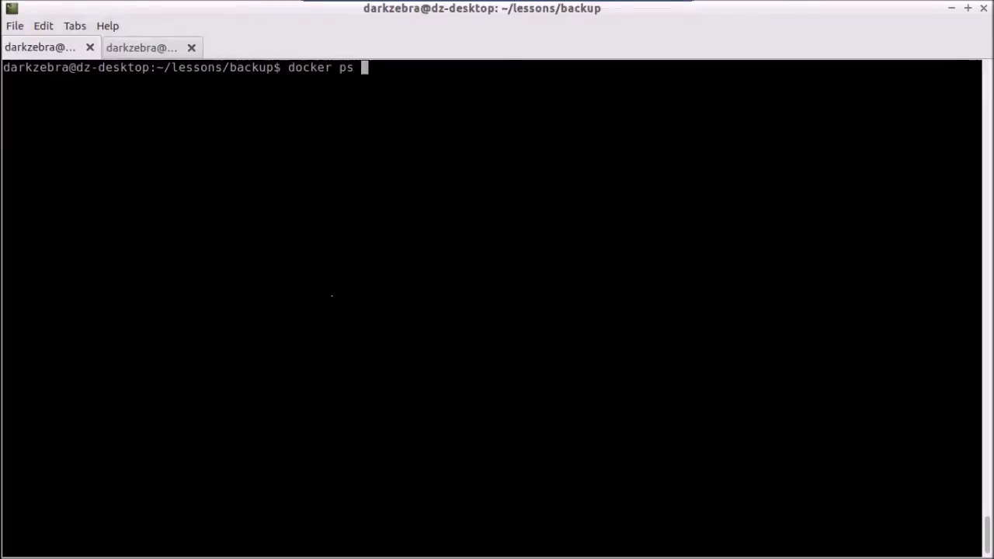
{"action": "key", "text": "Return"}
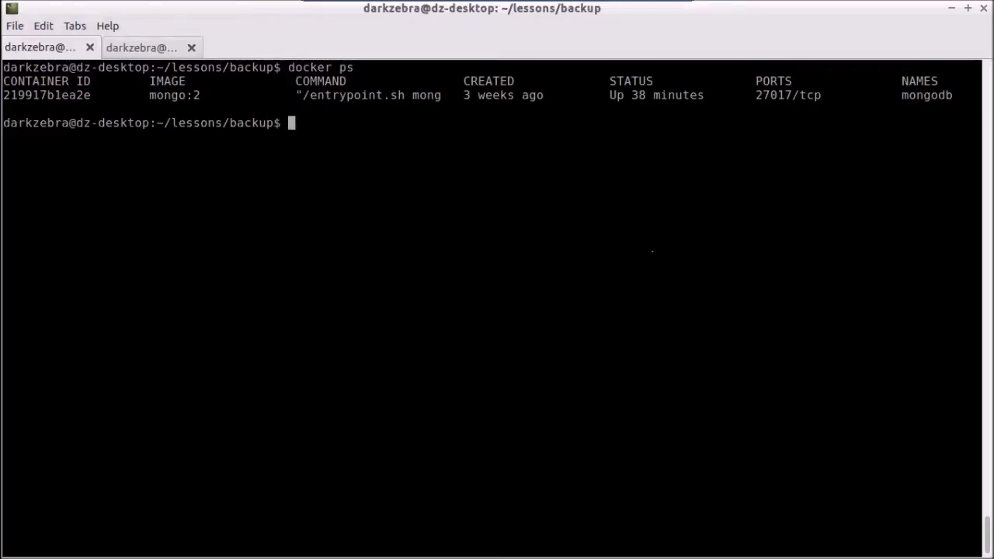
{"action": "type", "text": "mongo"}
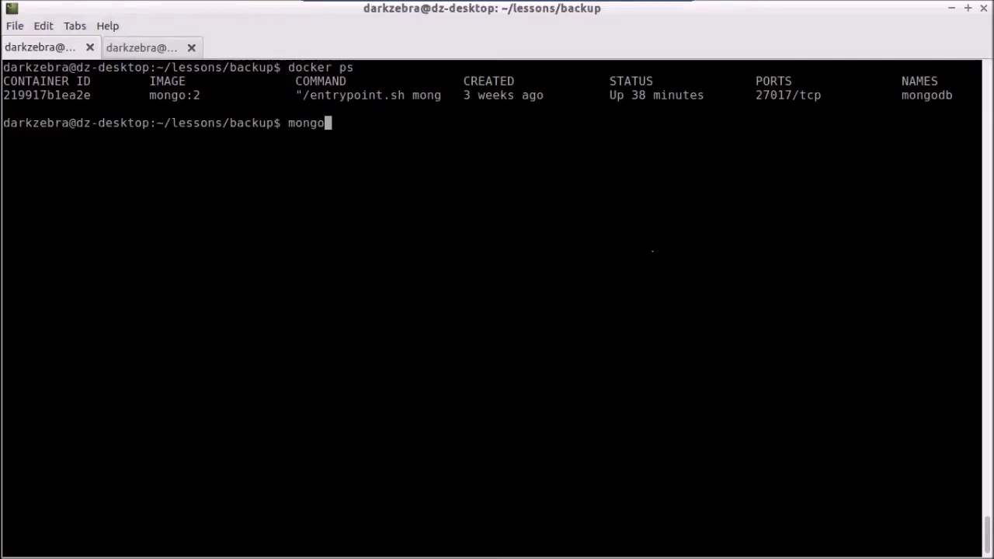
{"action": "key", "text": "BackSpace"}
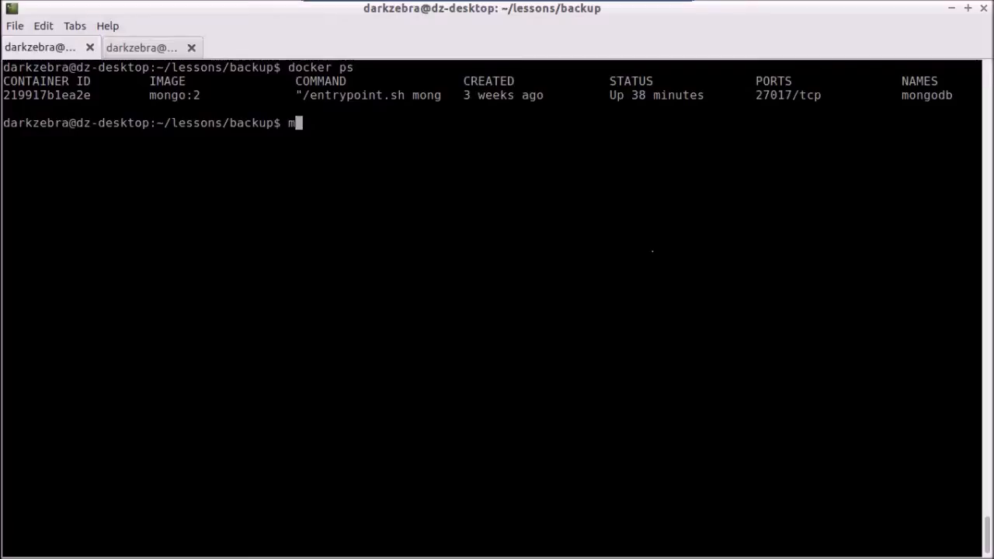
{"action": "key", "text": "BackSpace"}
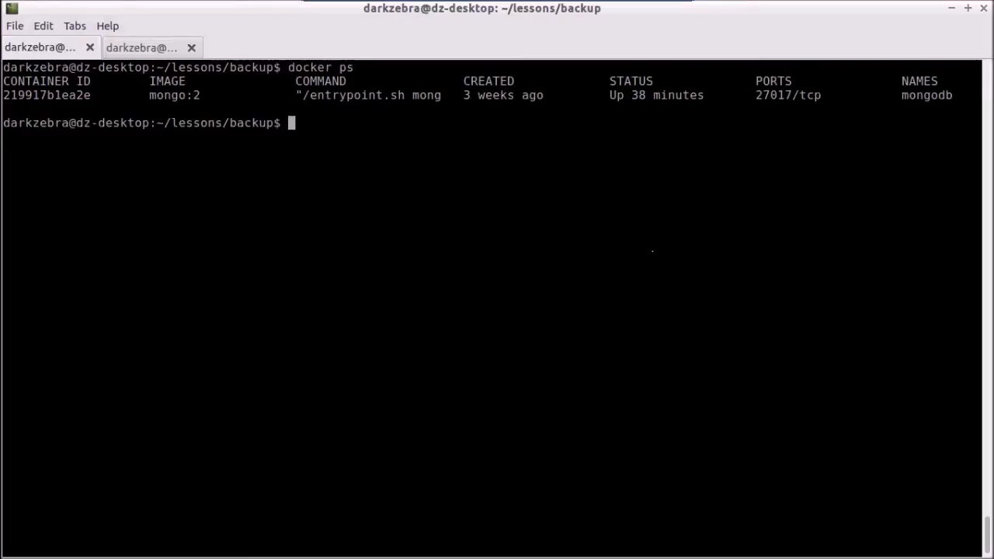
Step: Compose 'docker run -it --rm --link mongodb:db', reusing the container name from the docker ps output
{"action": "type", "text": "docker run -"}
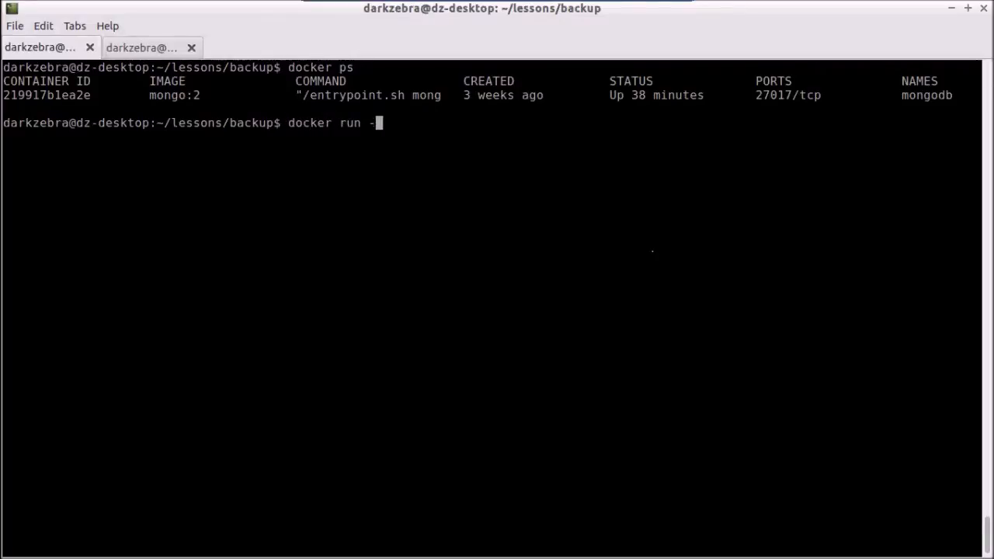
{"action": "type", "text": "it --rm"}
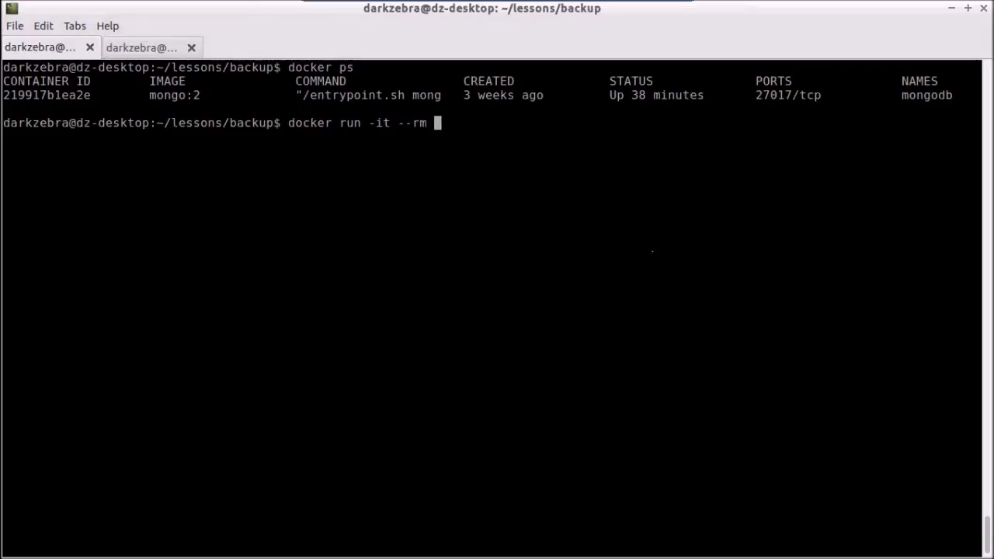
{"action": "type", "text": "--link"}
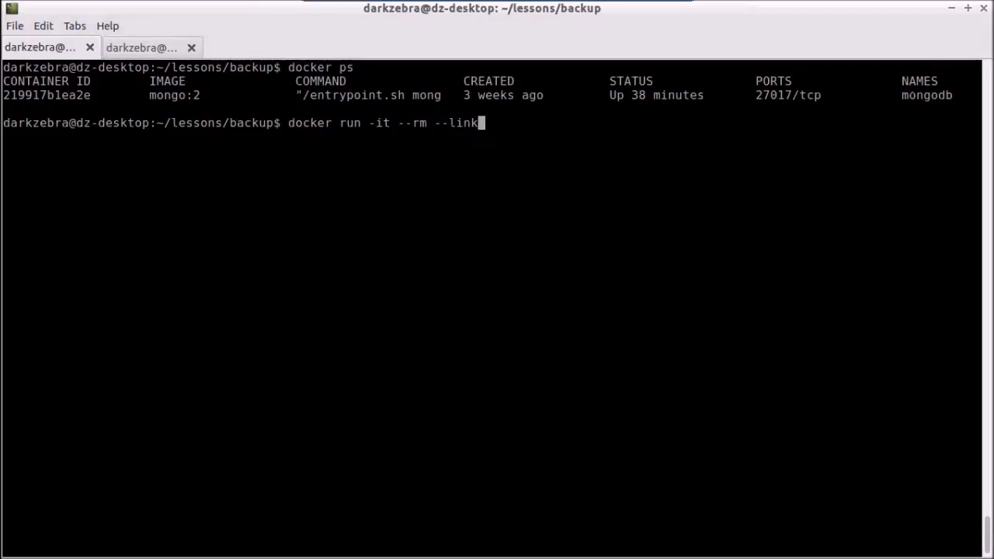
{"action": "double_click", "coordinate": [925, 95]}
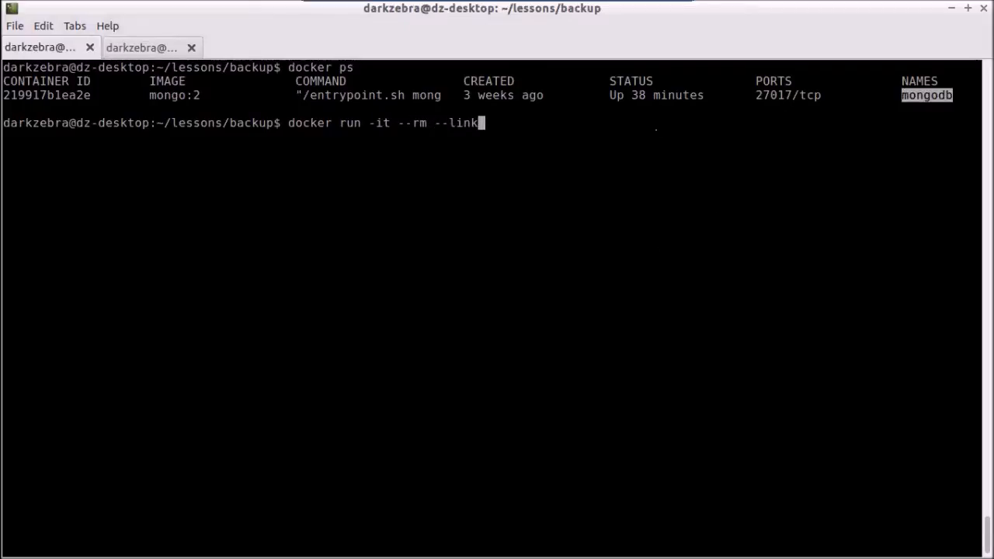
{"action": "type", "text": "mon"}
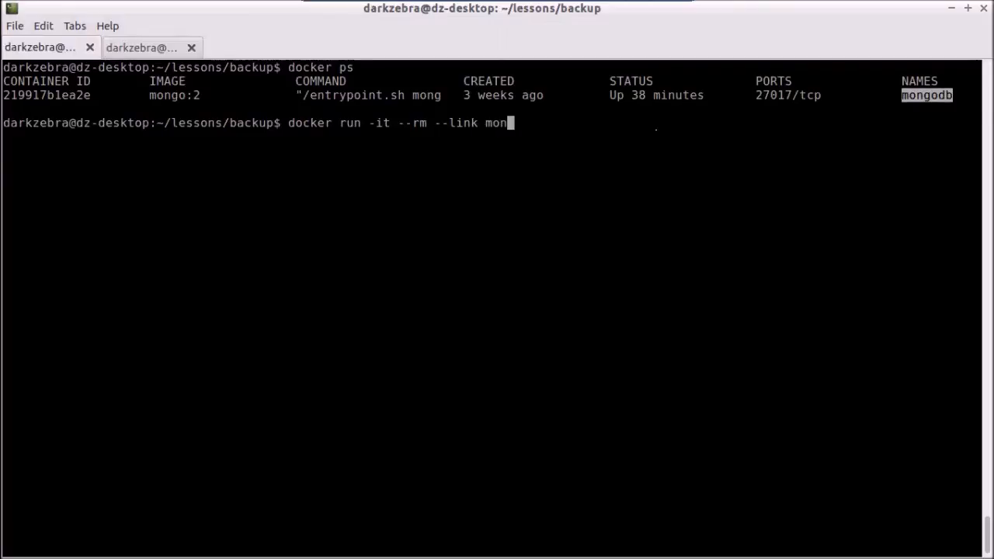
{"action": "type", "text": "odb"}
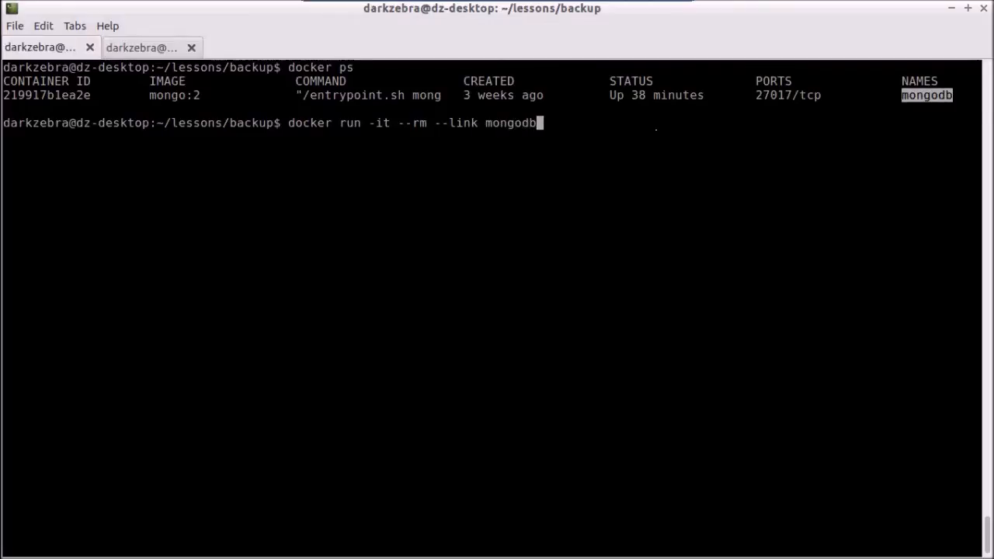
{"action": "type", "text": ":db"}
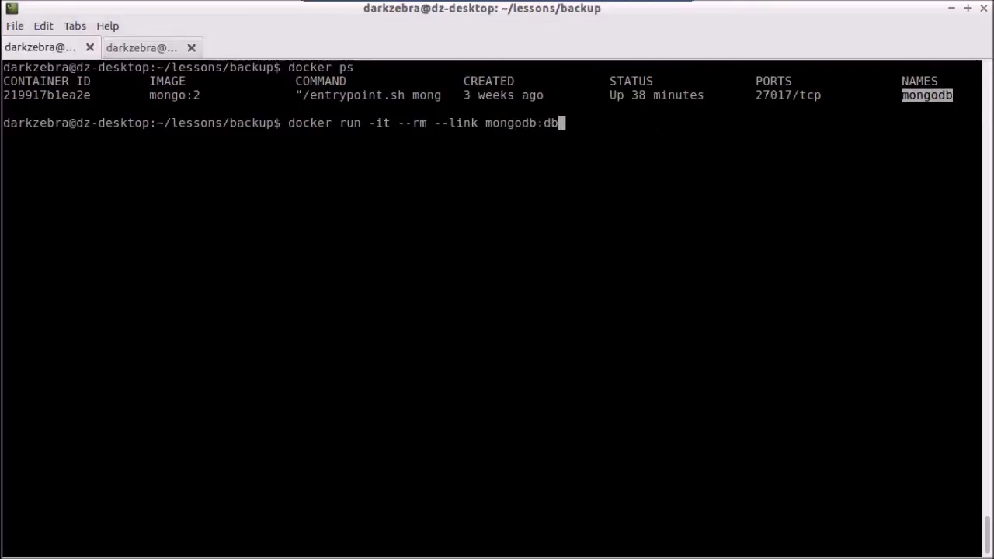
Step: Finish the command with the mongo image and /bin/bash and launch the linked throwaway container shell
{"action": "type", "text": "m"}
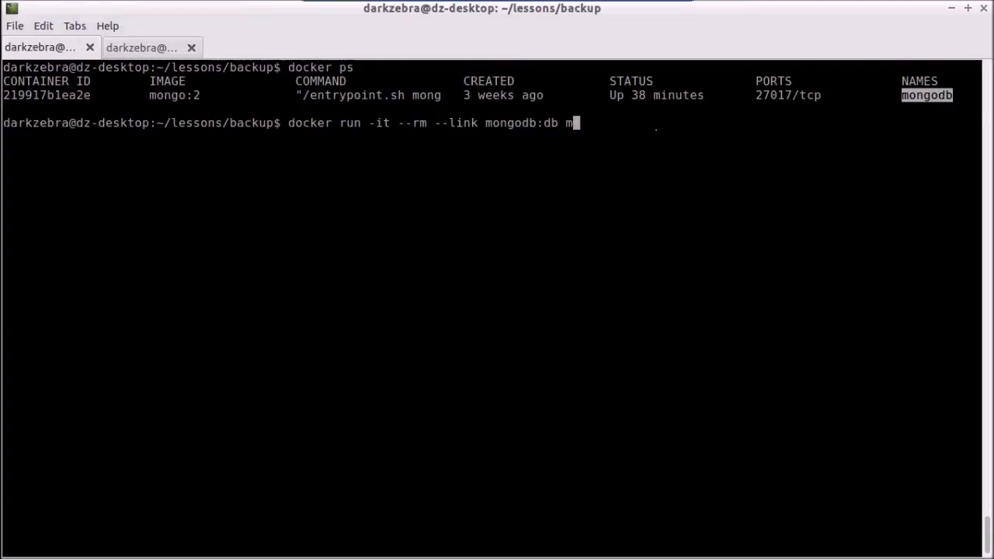
{"action": "type", "text": "ongod"}
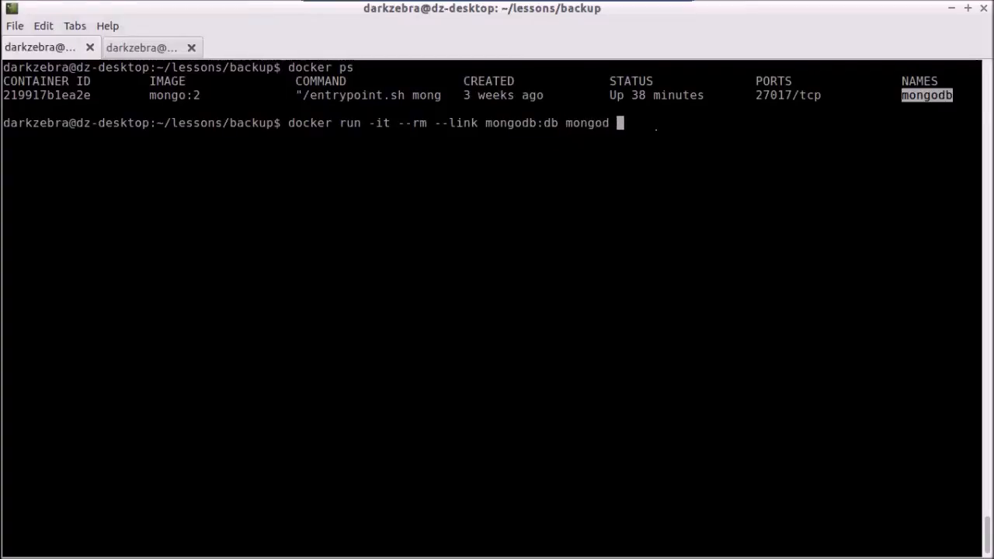
{"action": "type", "text": "/b"}
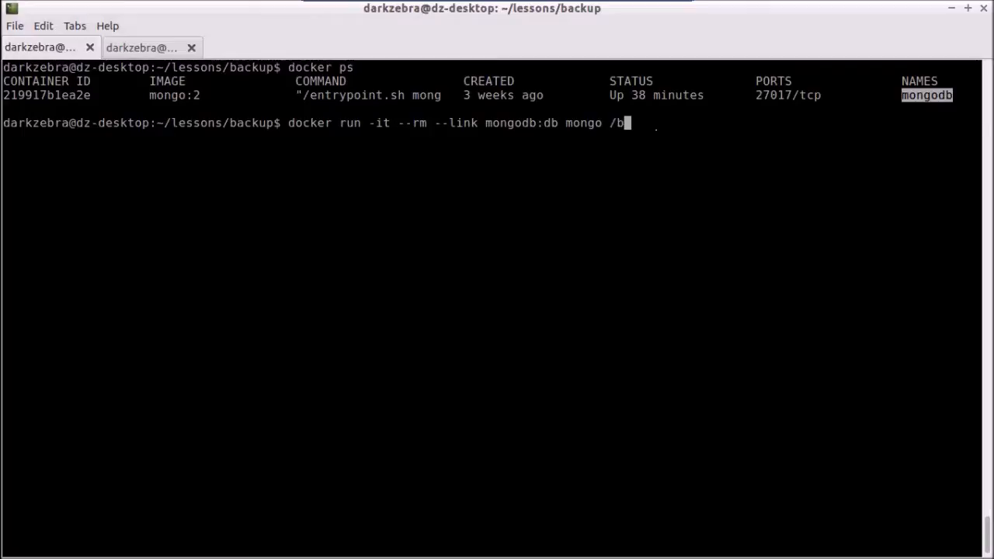
{"action": "key", "text": "Return"}
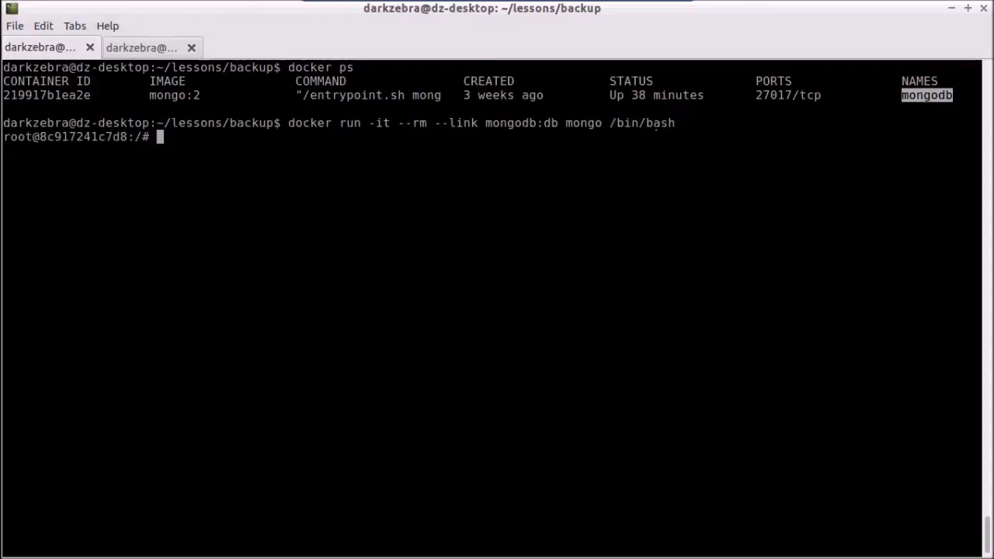
{"action": "type", "text": "en"}
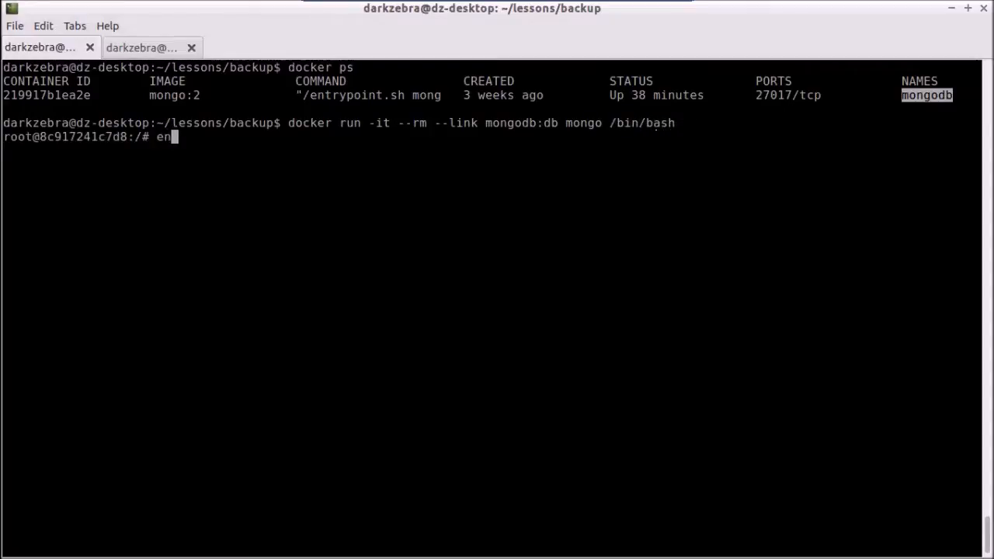
Step: Run env, then connect a mongo shell to $DB_PORT_27017_TCP_ADDR of the linked db
{"action": "key", "text": "Return"}
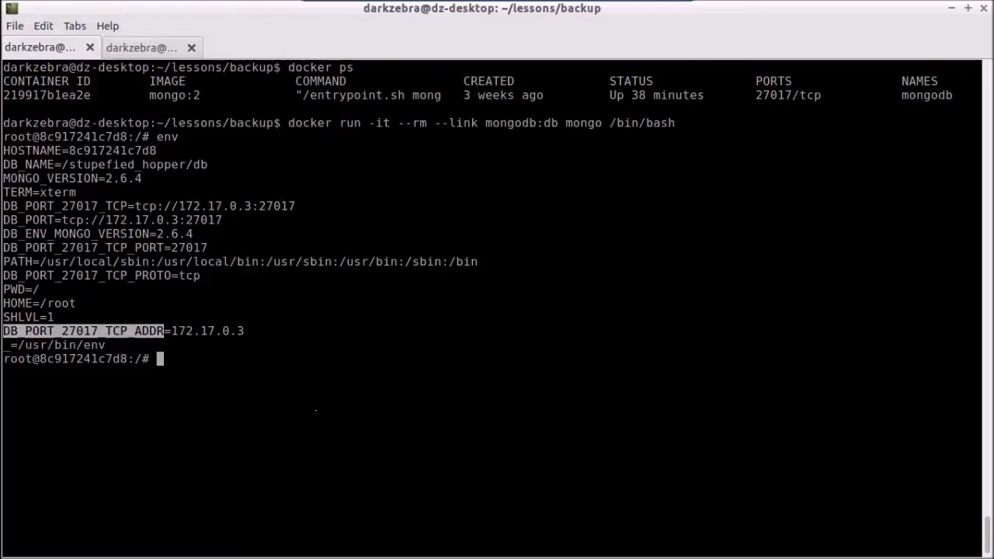
{"action": "type", "text": "mongo"}
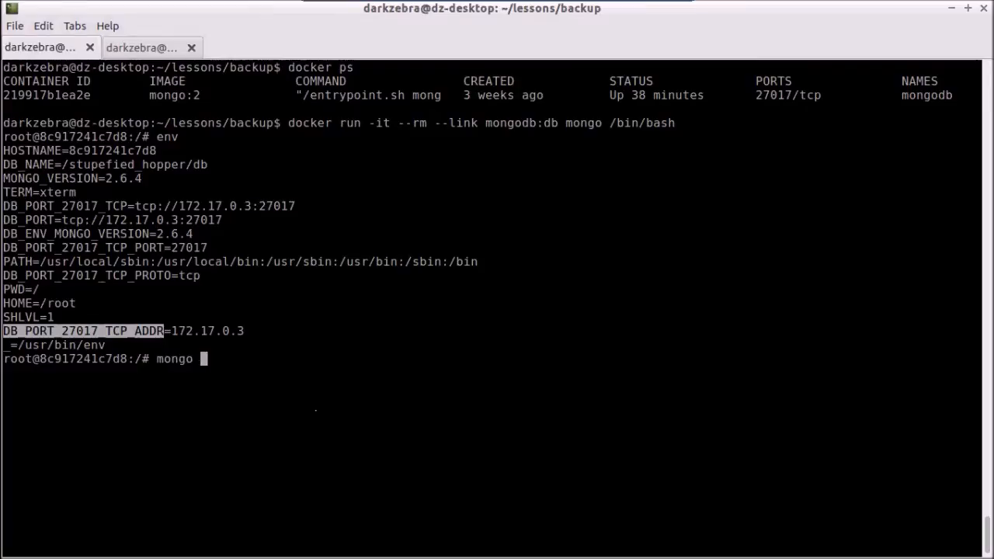
{"action": "type", "text": "$DB_PORT_27017_TCP_ADDR"}
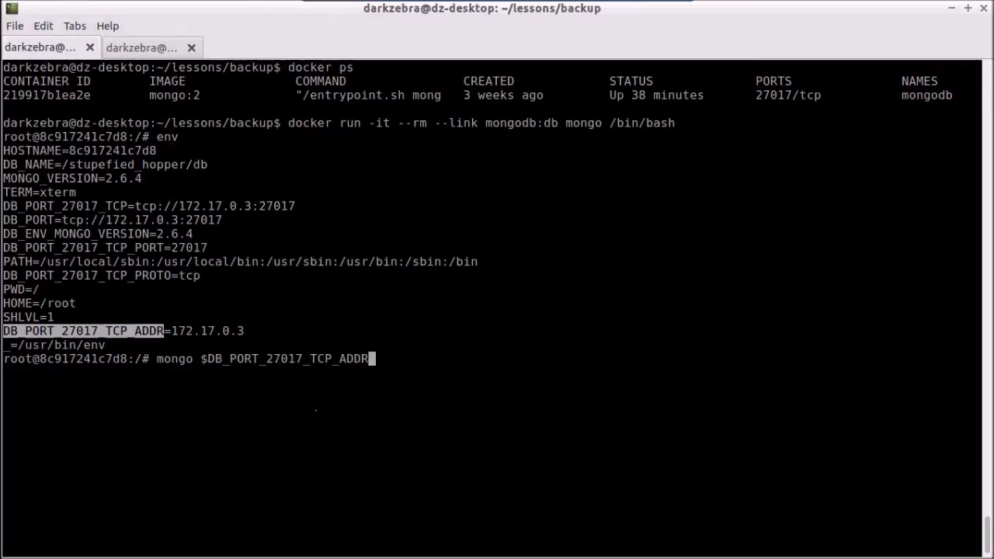
{"action": "key", "text": "Return"}
{"action": "type", "text": "s"}
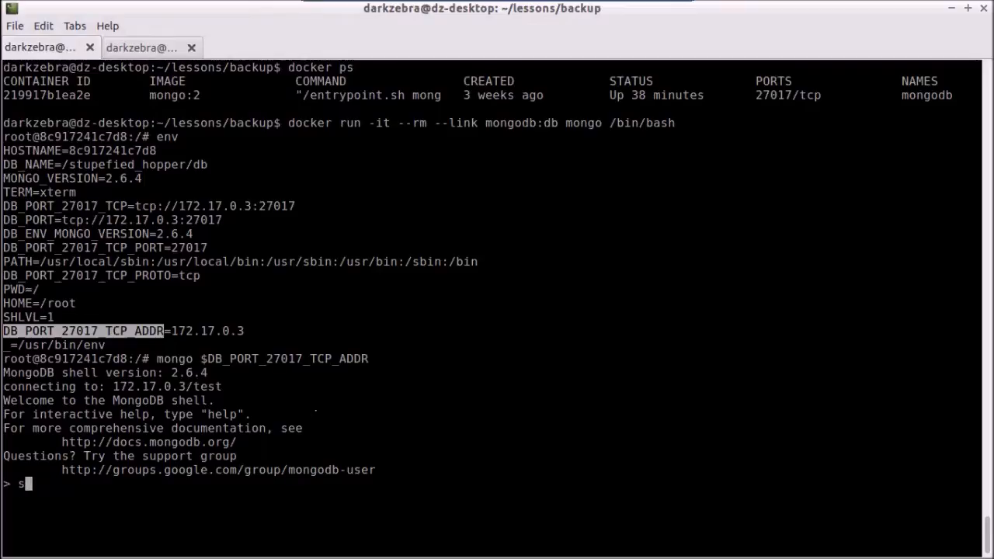
Step: Run 'show dbs;' to list the server's databases, including darkzebra
{"action": "type", "text": "how dbs;"}
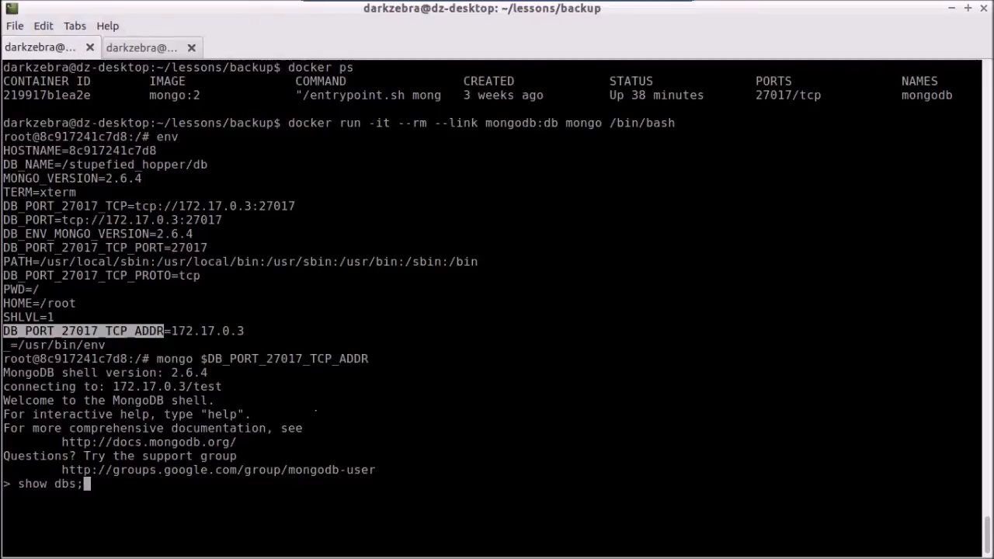
{"action": "key", "text": "Return"}
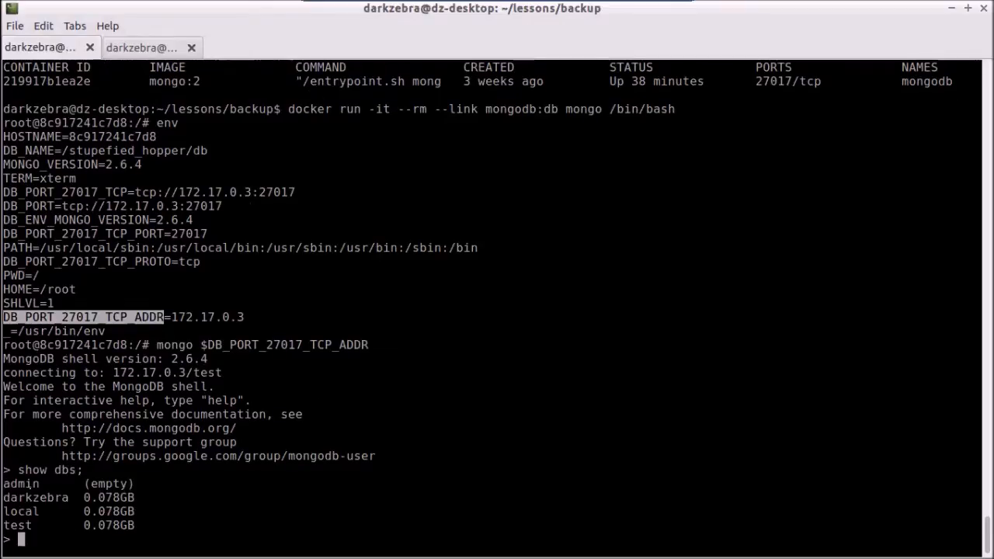
Step: Switch to the darkzebra database and list its collections (books, system.indexes)
{"action": "type", "text": "use d"}
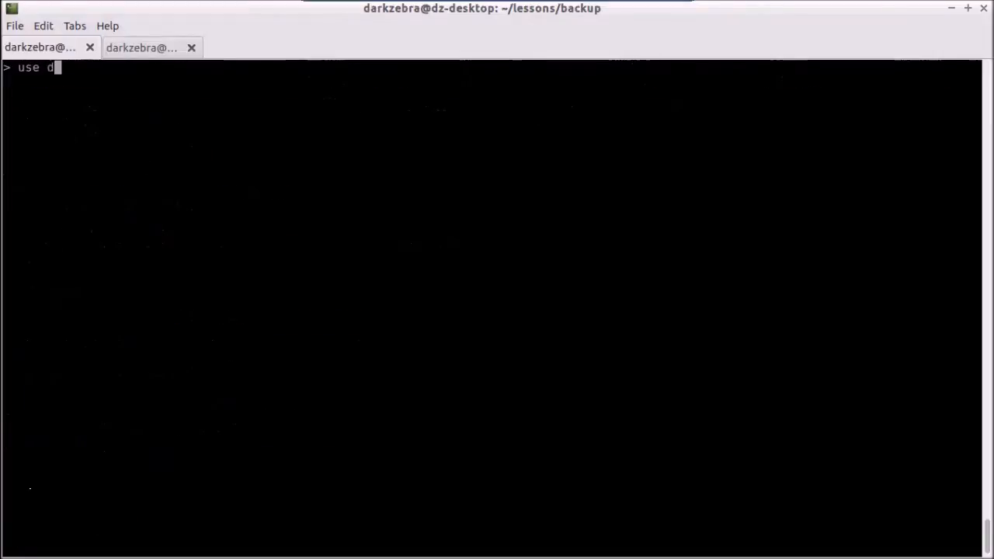
{"action": "key", "text": "Return"}
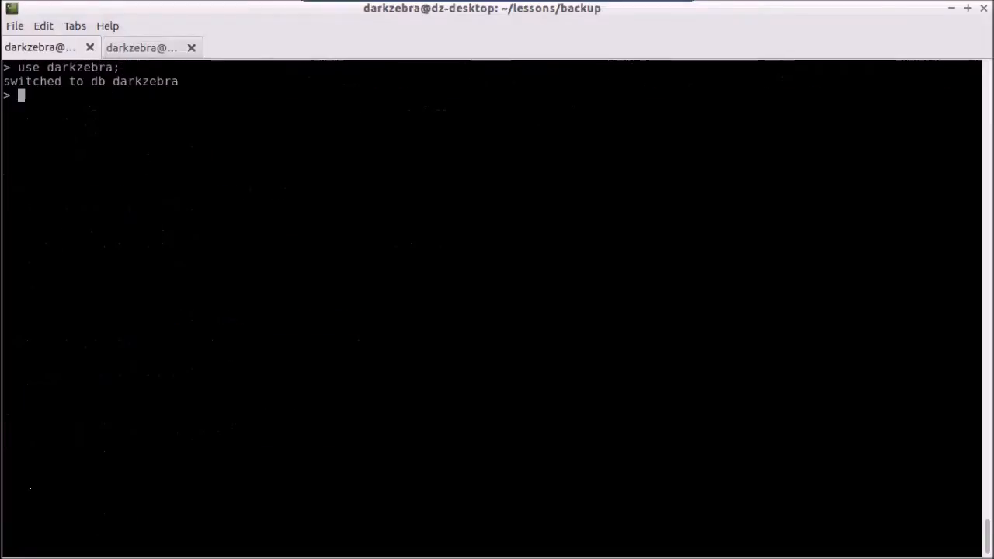
{"action": "type", "text": "show co"}
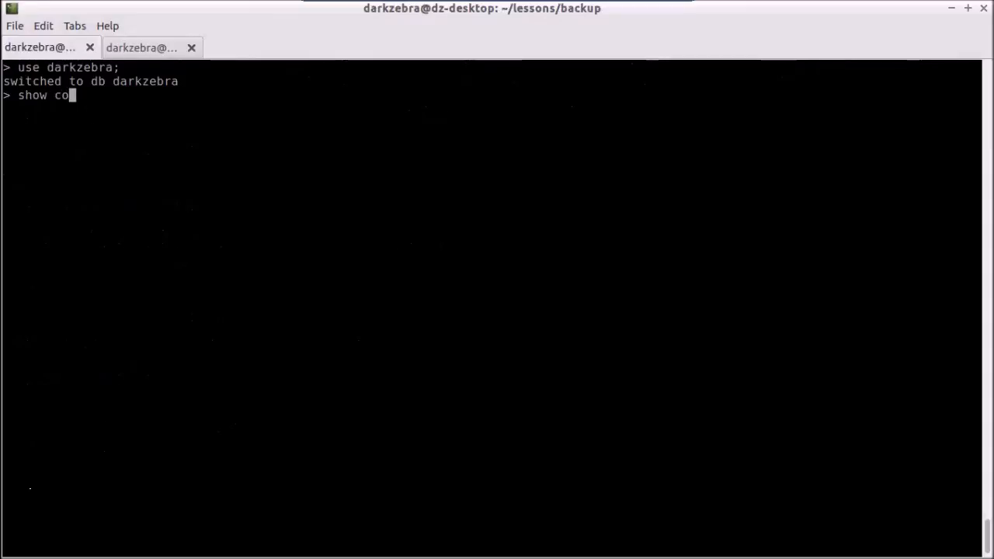
{"action": "key", "text": "Return"}
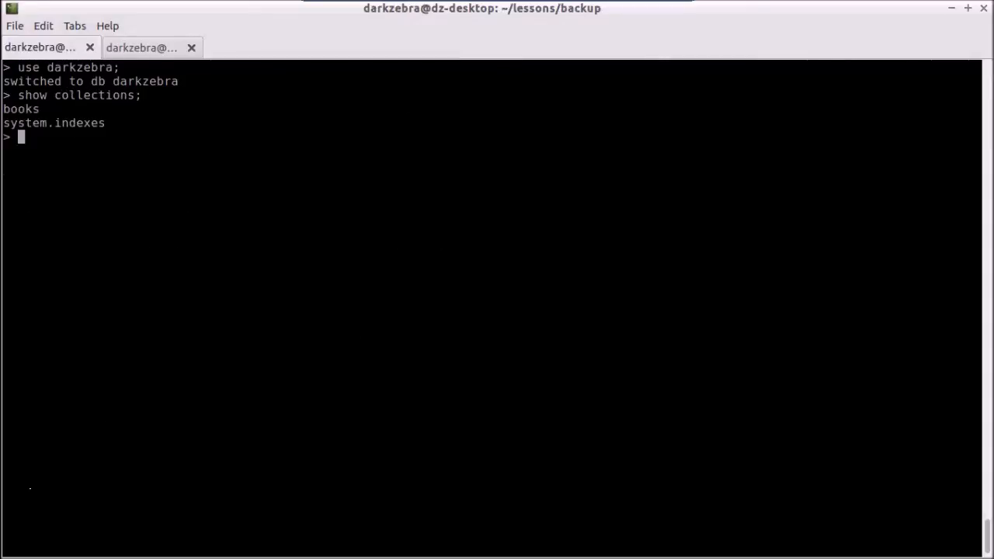
Step: Exit the mongo shell and the container back to the host prompt and clear the screen
{"action": "type", "text": "exit"}
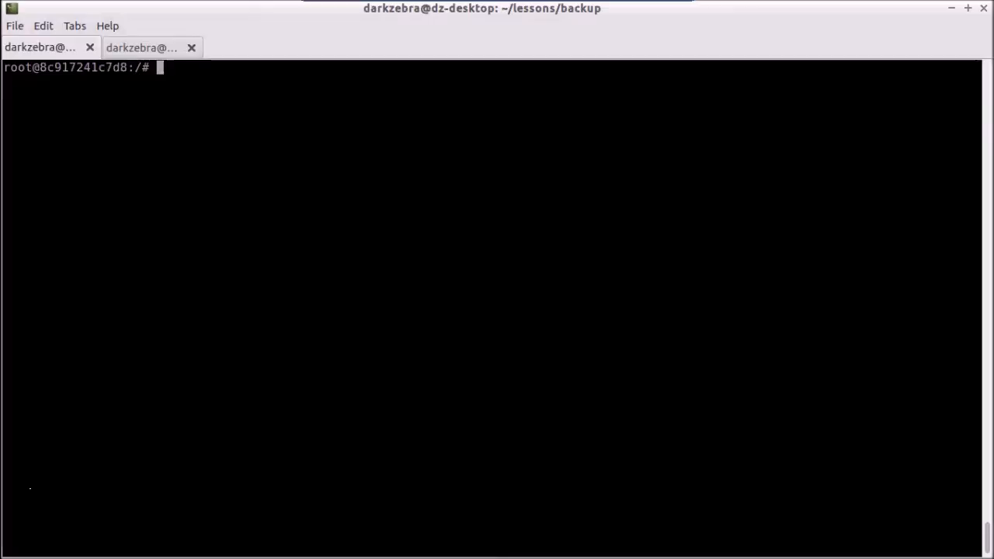
{"action": "type", "text": "exit"}
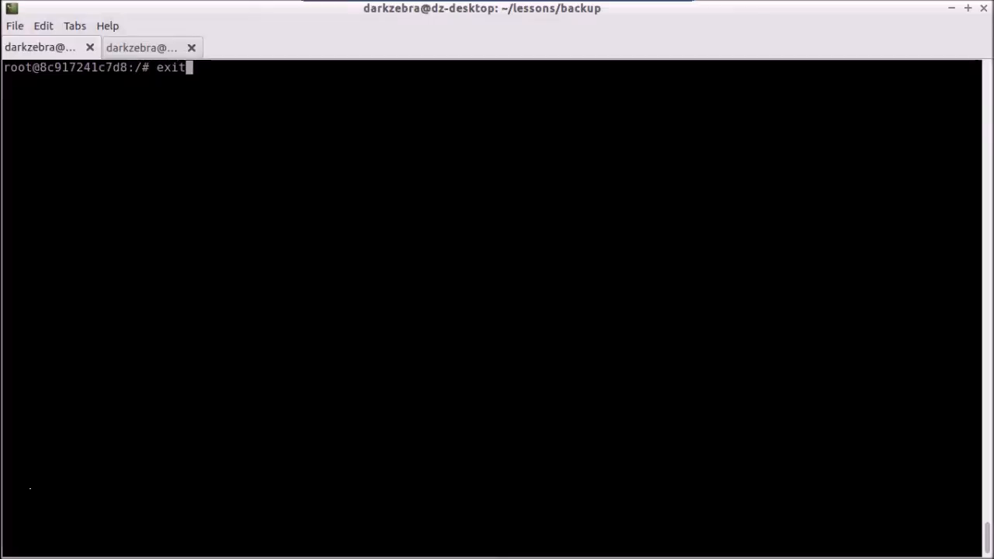
{"action": "key", "text": "Return"}
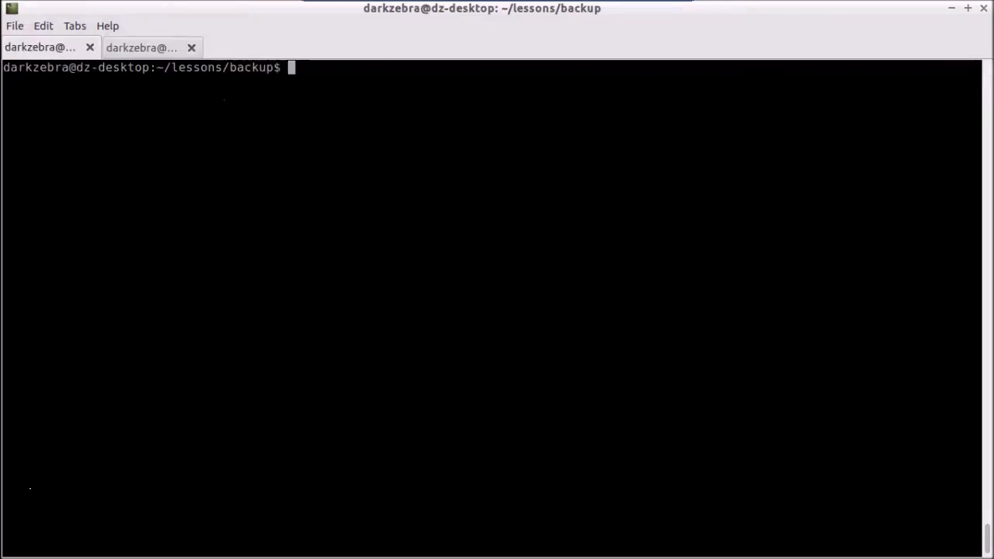
Step: Start a docker run command mounting $(pwd) at /backup and linking mongodb:db, dropping the bash shell
{"action": "type", "text": "docker run -it --rm --link mongodb:db mongo /bin/bash"}
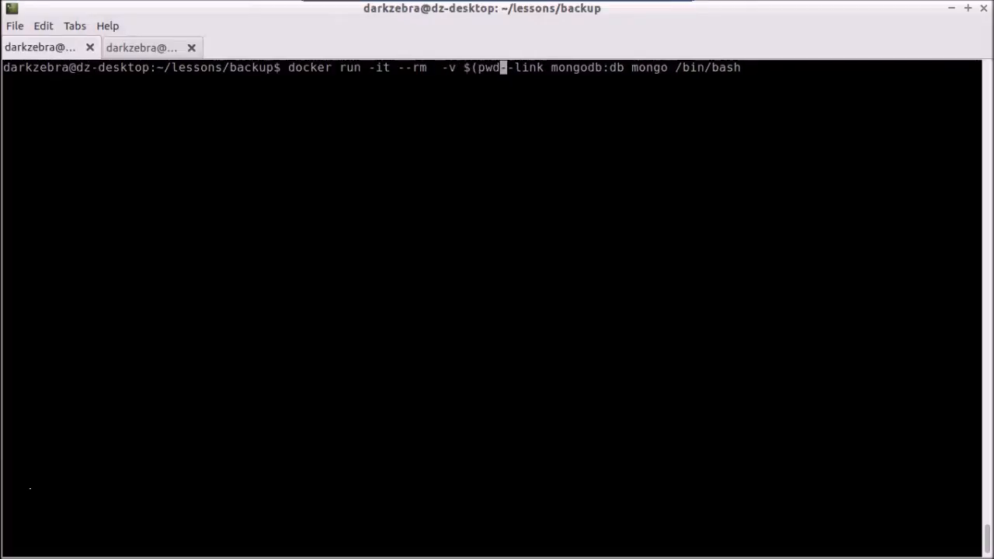
{"action": "type", "text": "):/"}
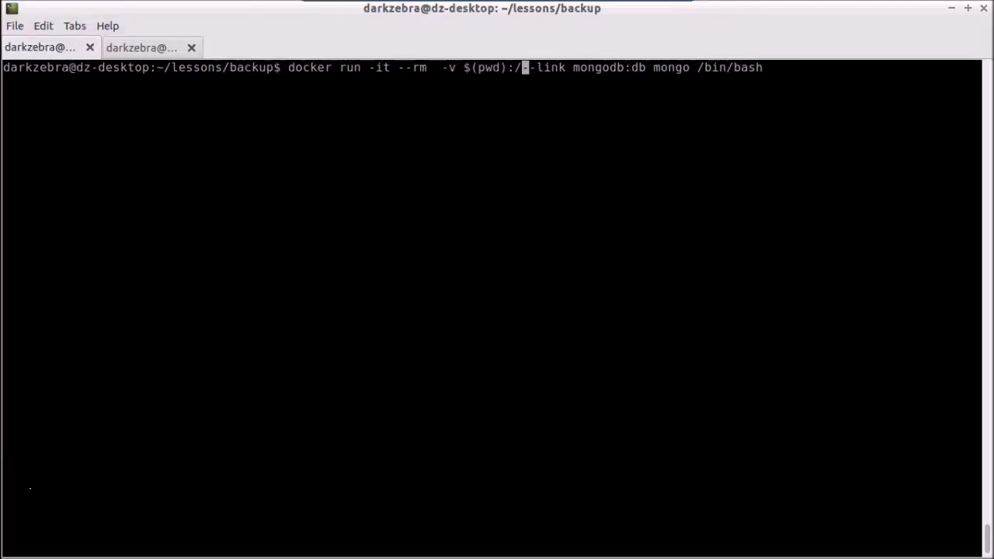
{"action": "type", "text": "backup"}
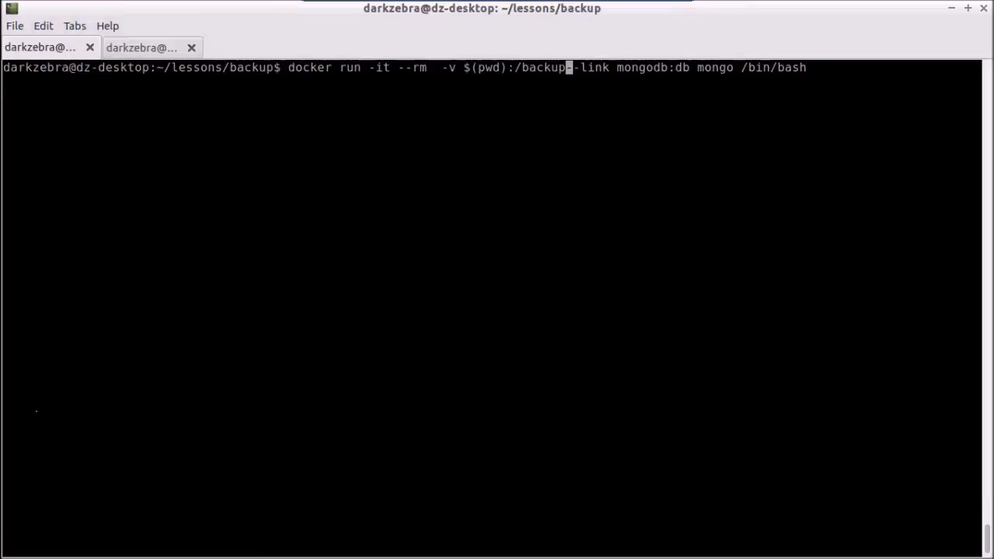
{"action": "mouse_move", "coordinate": [574, 46]}
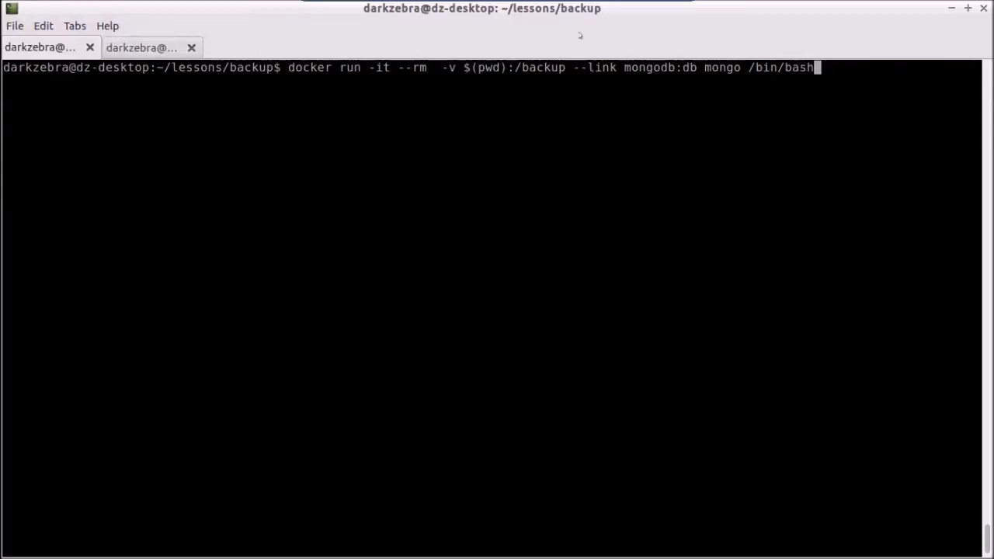
{"action": "key", "text": "BackSpace"}
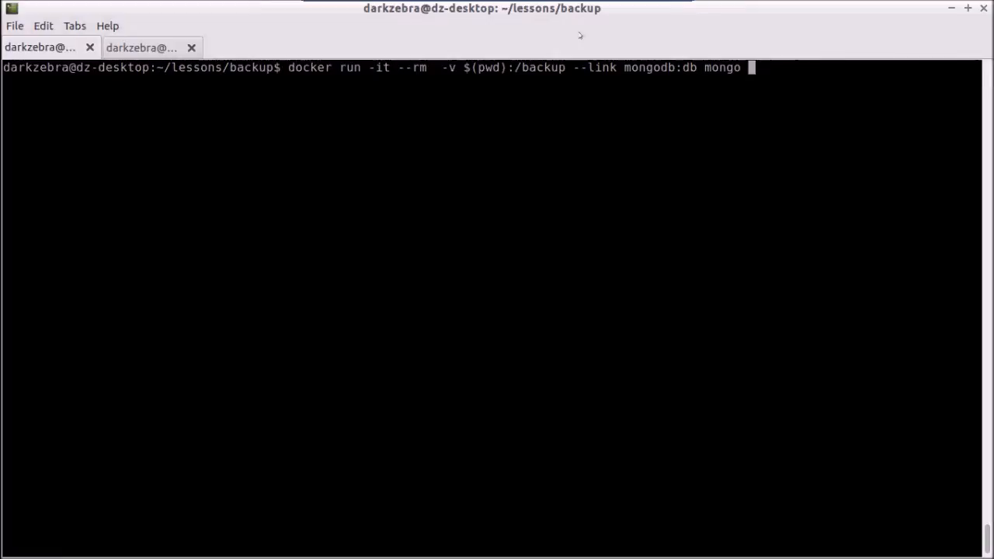
Step: Append 'mongodump -h $DB_PORT_27017_TCP_ADDR -d darkzebra' to the command without submitting it
{"action": "type", "text": "dump"}
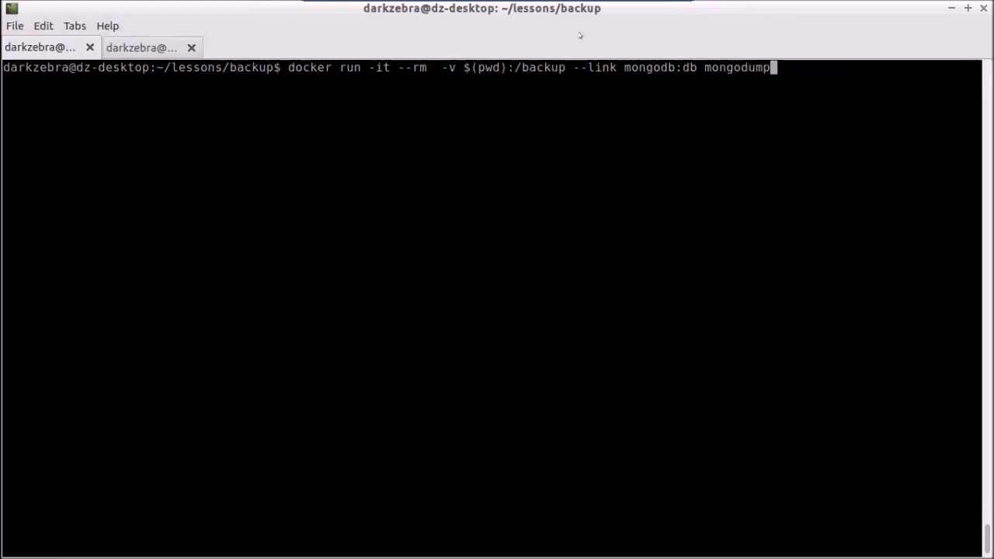
{"action": "key", "text": "Backspace"}
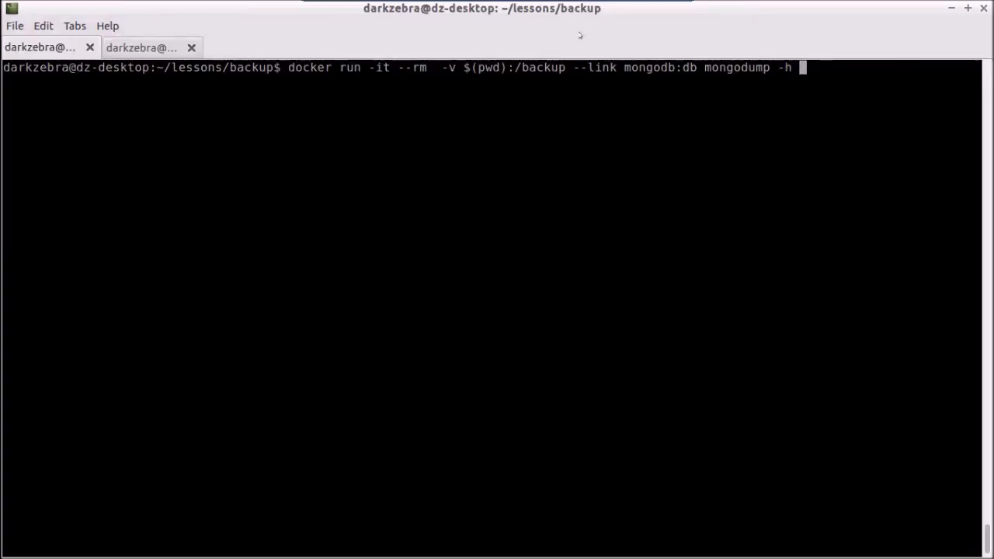
{"action": "type", "text": "$DB_PORT_27017_TCP_ADDR"}
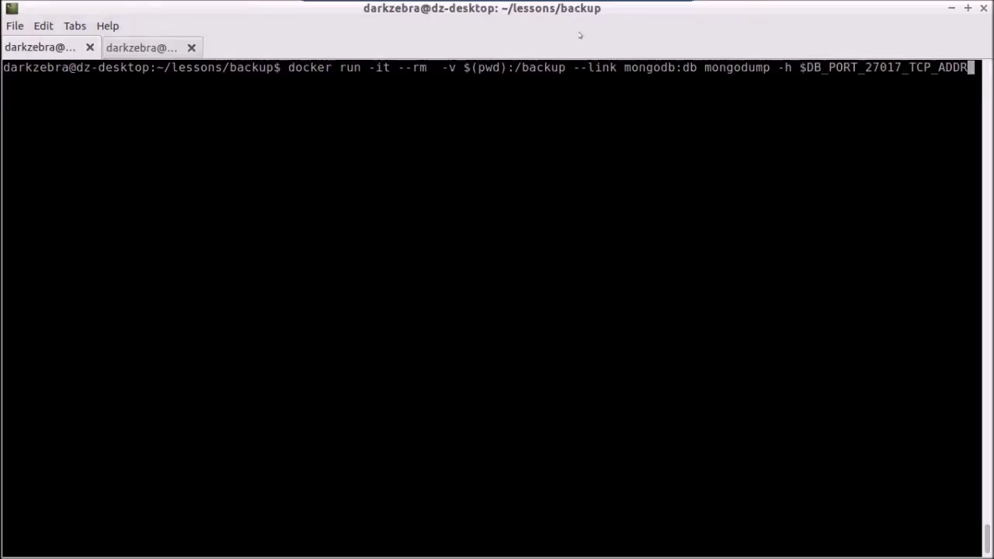
{"action": "type", "text": "-d darkz"}
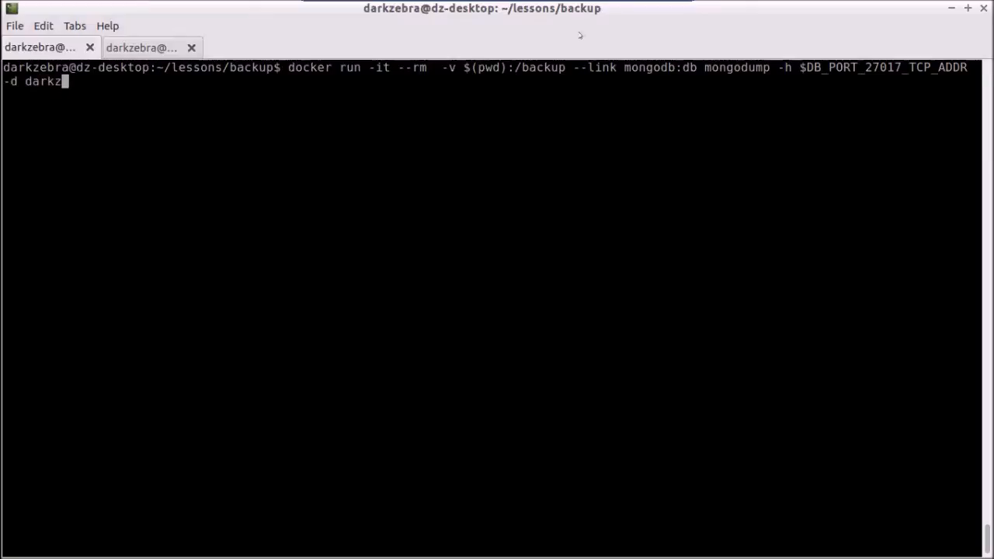
{"action": "type", "text": "ebra"}
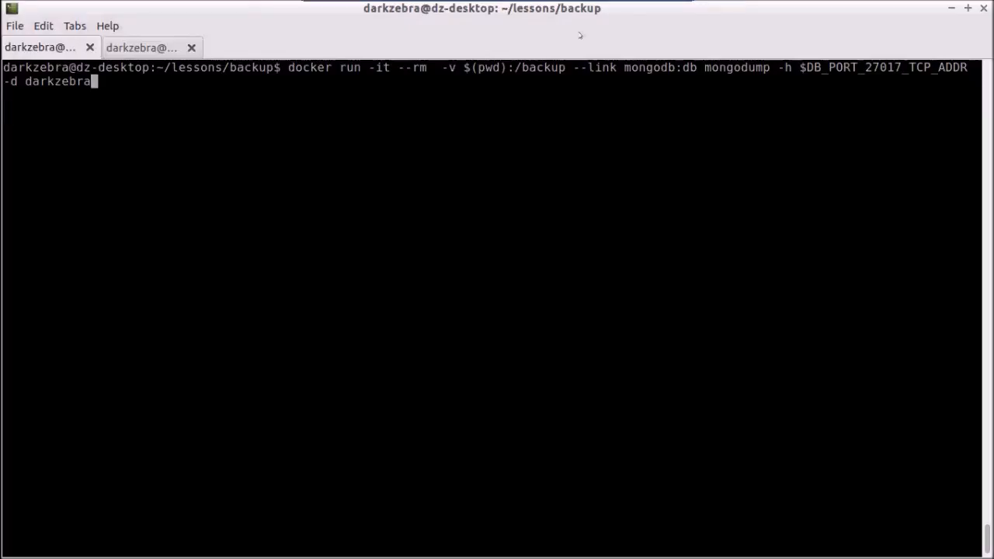
Step: Run the dump command, then rerun it with the mongo image inserted before mongodump
{"action": "key", "text": "Return"}
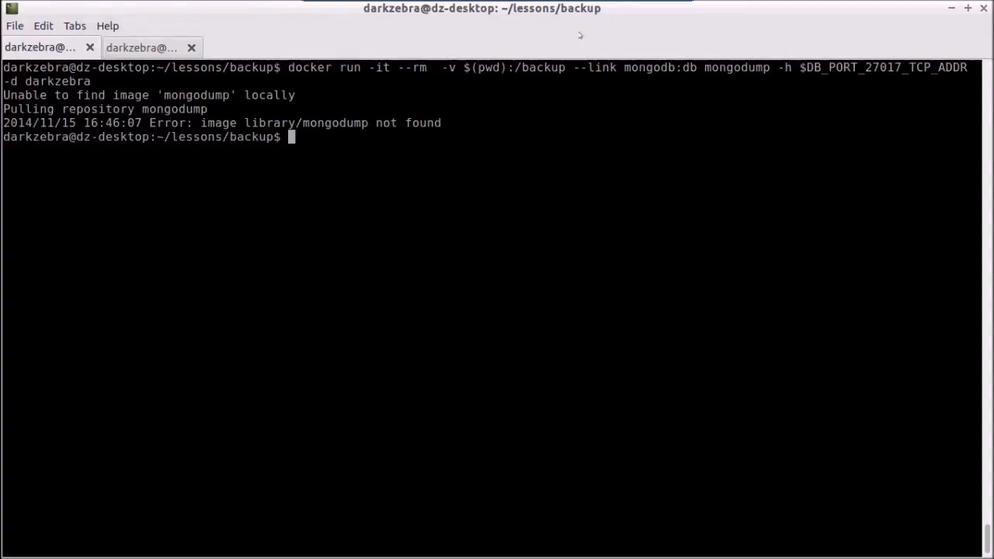
{"action": "key", "text": "Up"}
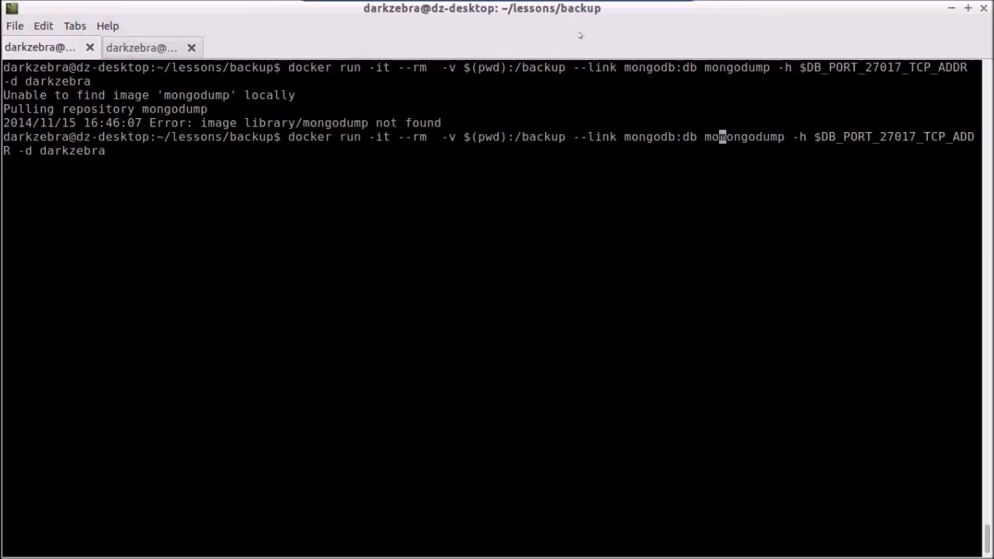
{"action": "key", "text": "space"}
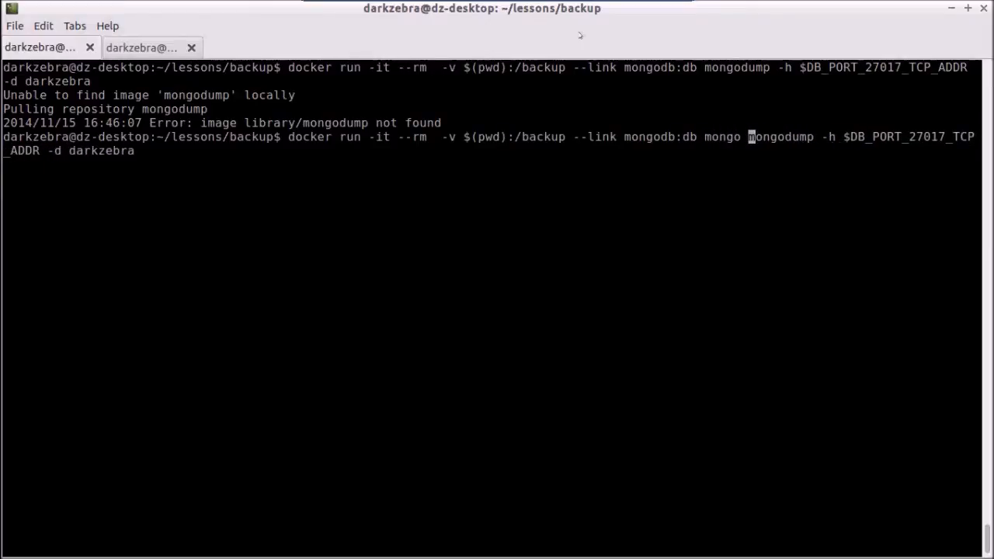
{"action": "key", "text": "Return"}
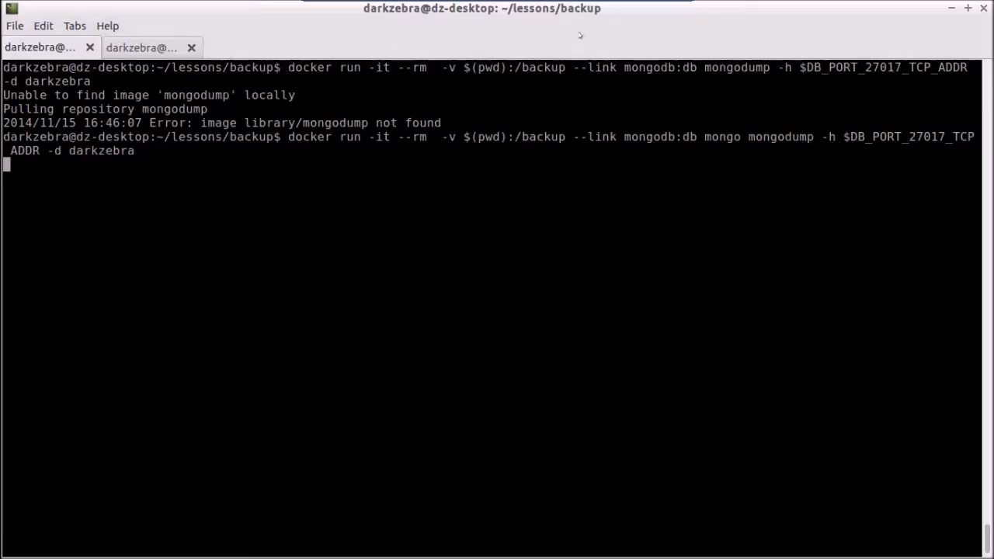
{"action": "key", "text": "Return"}
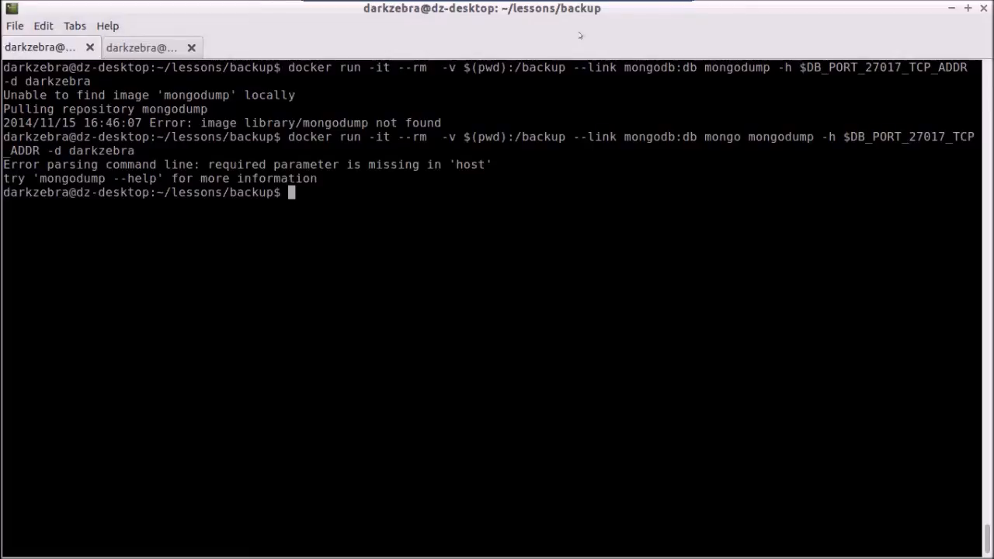
Step: Retry with the mongodump arguments quoted, then discard the failing command and clear the screen
{"action": "key", "text": "Up"}
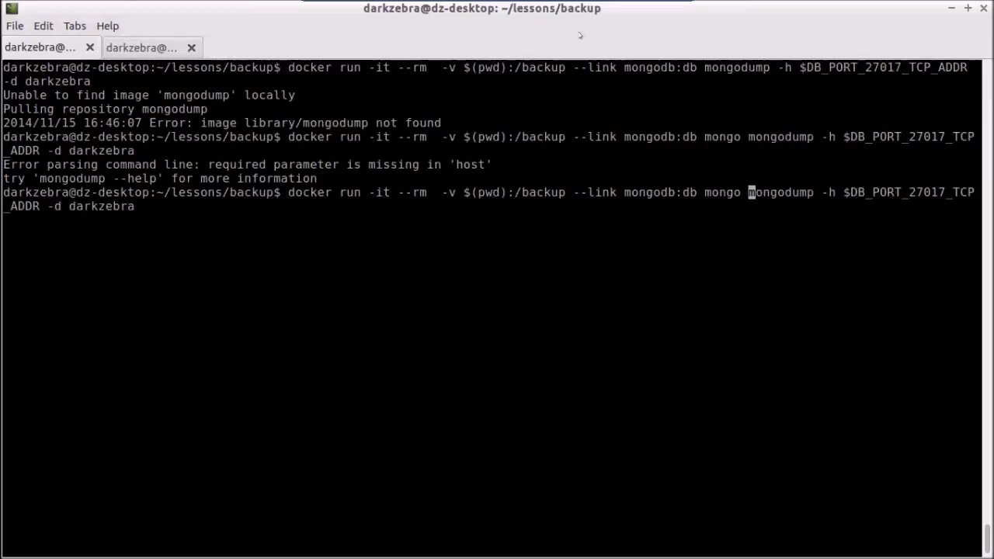
{"action": "type", "text": "\""}
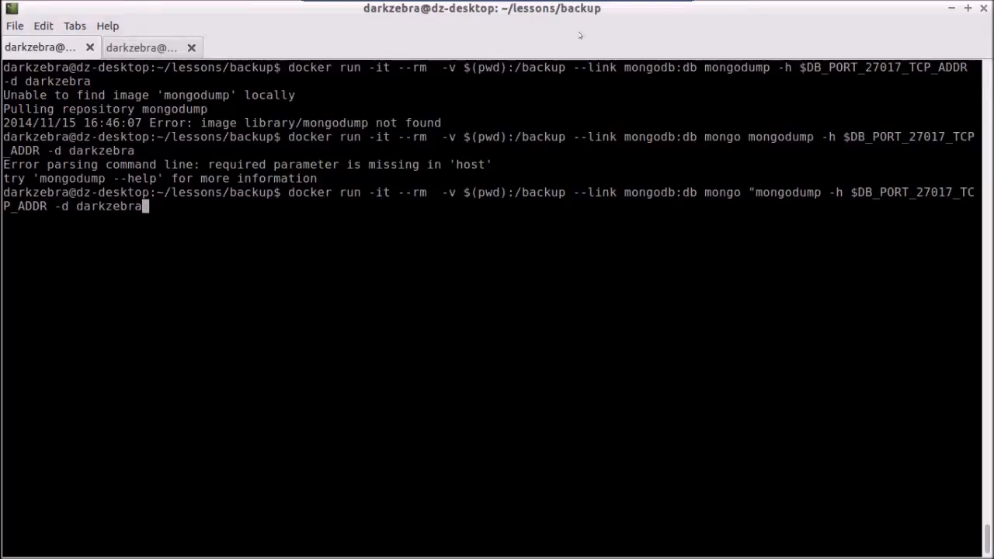
{"action": "key", "text": "Return"}
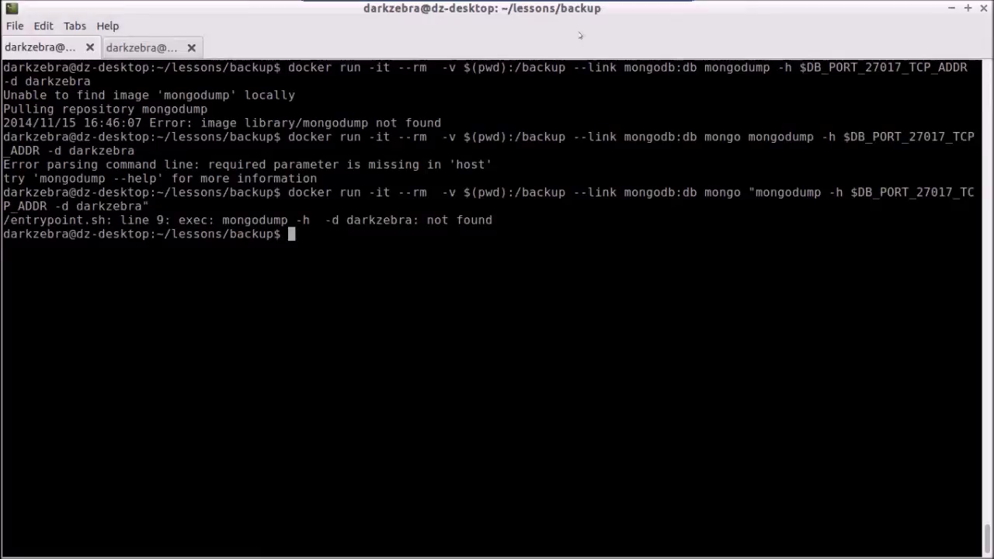
{"action": "mouse_move", "coordinate": [565, 236]}
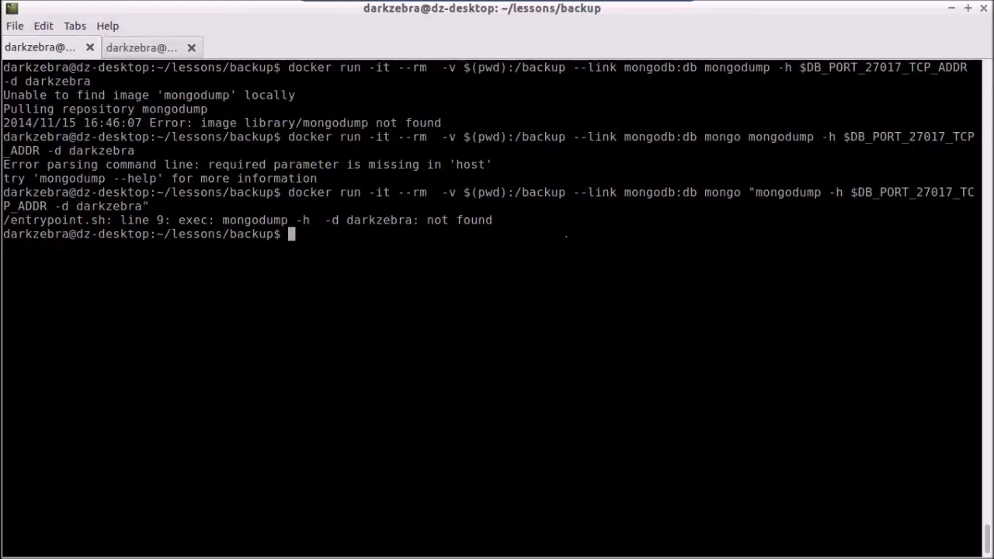
{"action": "key", "text": "Up"}
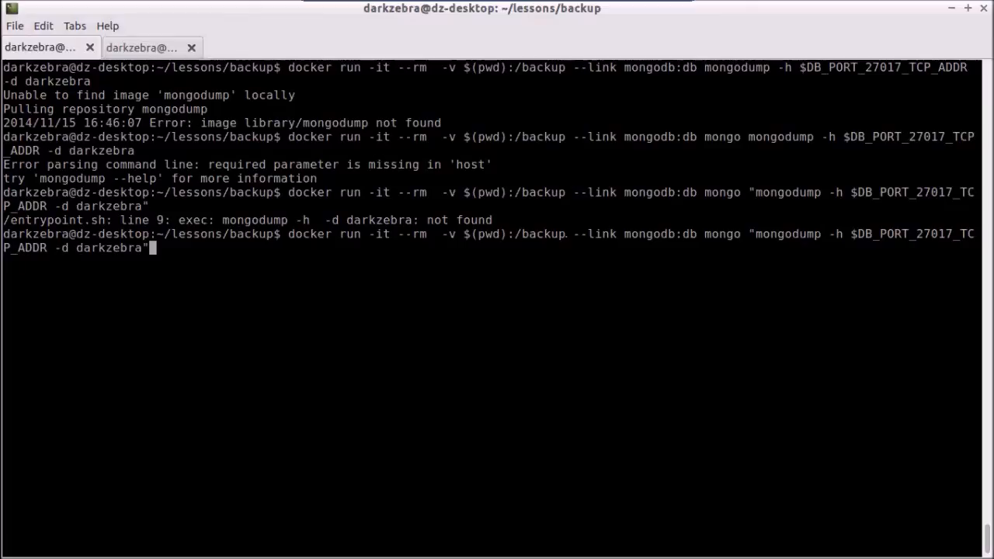
{"action": "key", "text": "ctrl+c"}
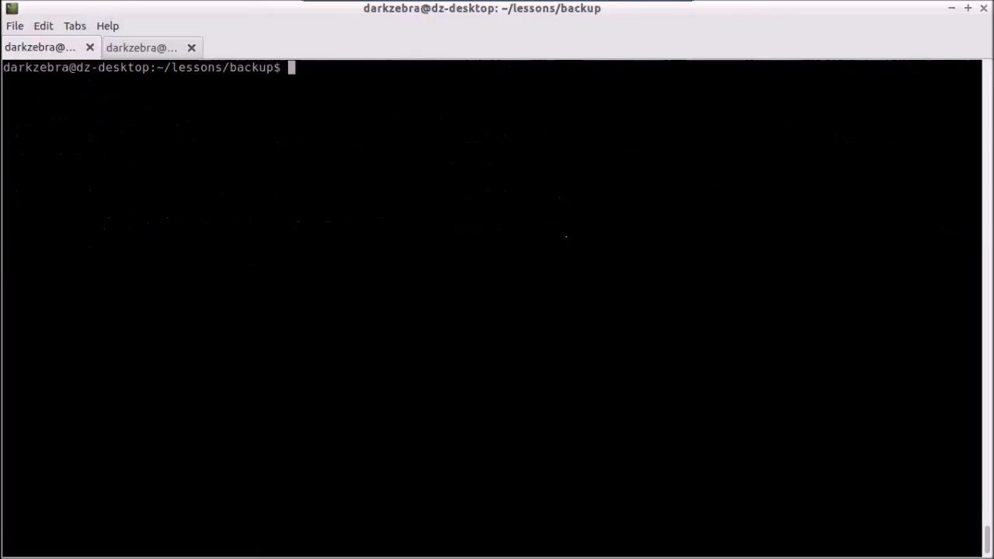
Step: Run 'docker exec -it mongodb /bin/bash' to get a shell inside the running mongodb container
{"action": "type", "text": "docker"}
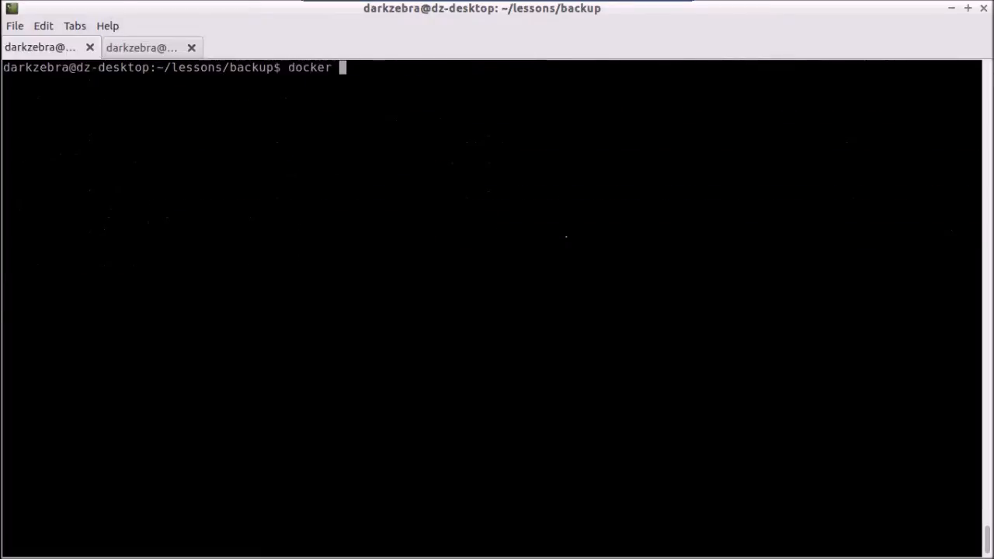
{"action": "type", "text": "exec"}
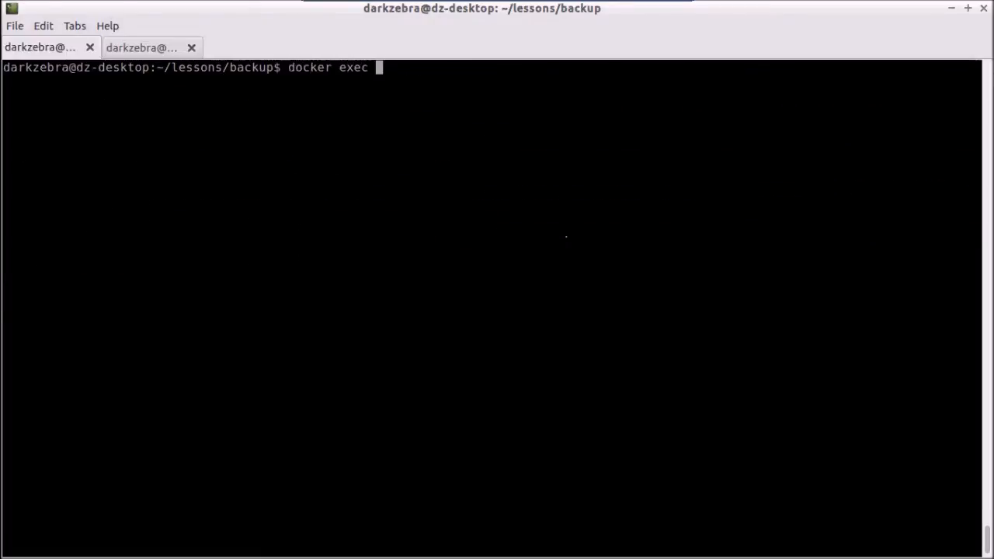
{"action": "type", "text": "-it"}
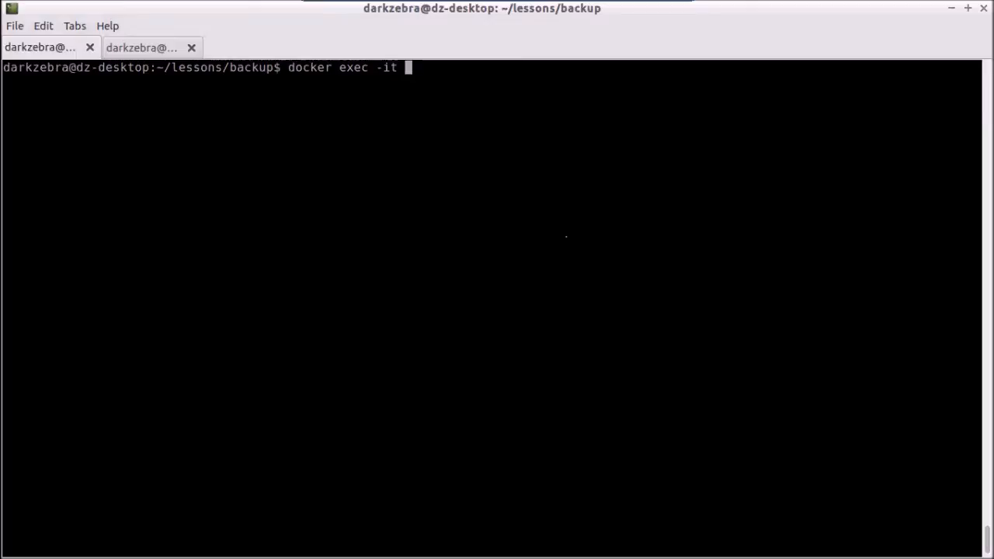
{"action": "type", "text": "mongodb"}
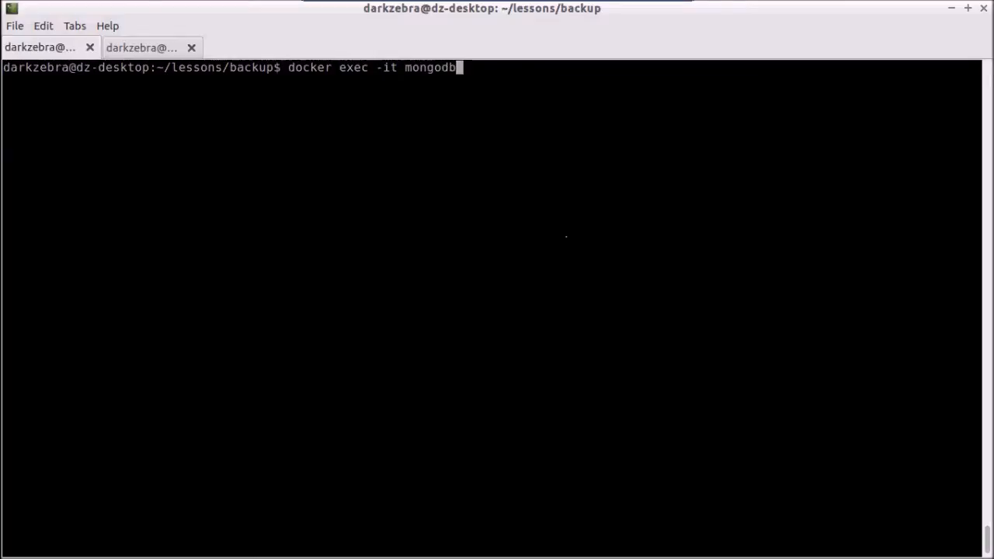
{"action": "type", "text": "/bin"}
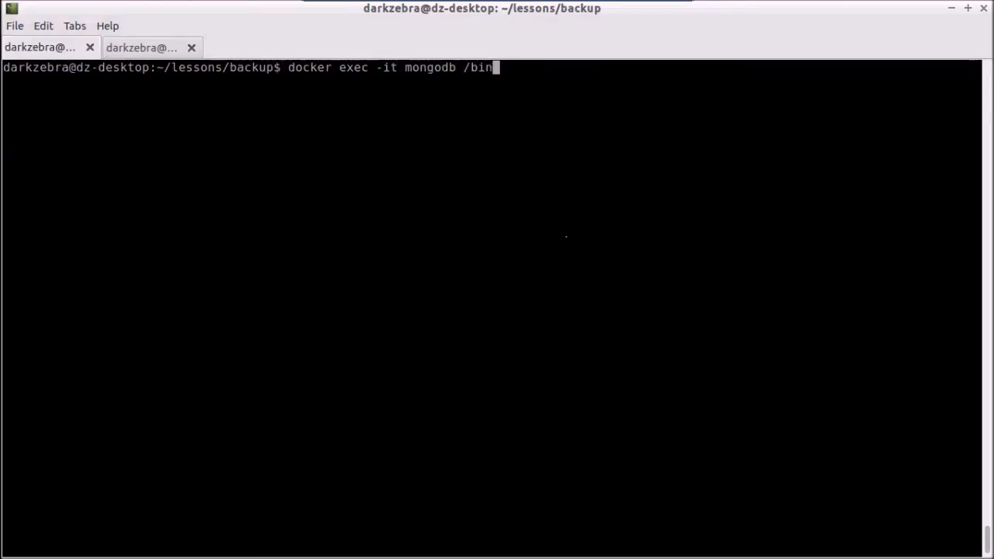
{"action": "key", "text": "Return"}
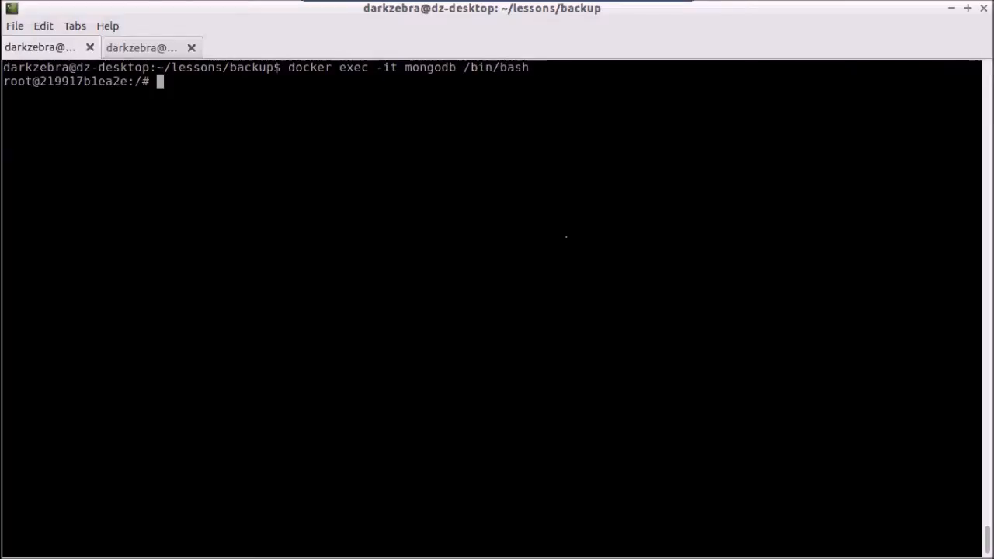
Step: Start mongo inside the container, list darkzebra's collections, then exit the shells
{"action": "type", "text": "mongo"}
{"action": "type", "text": "use darkzebra"}
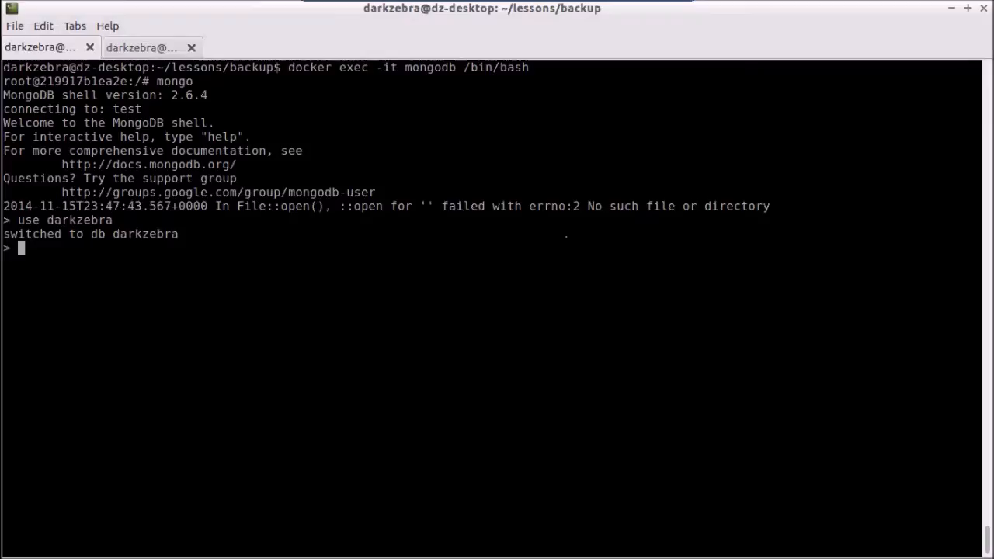
{"action": "type", "text": "show coll"}
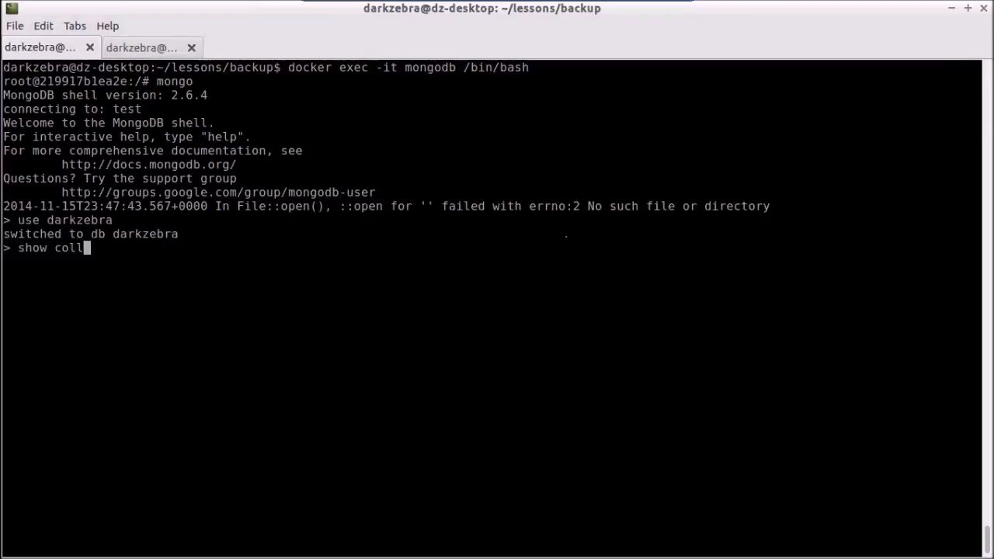
{"action": "key", "text": "Return"}
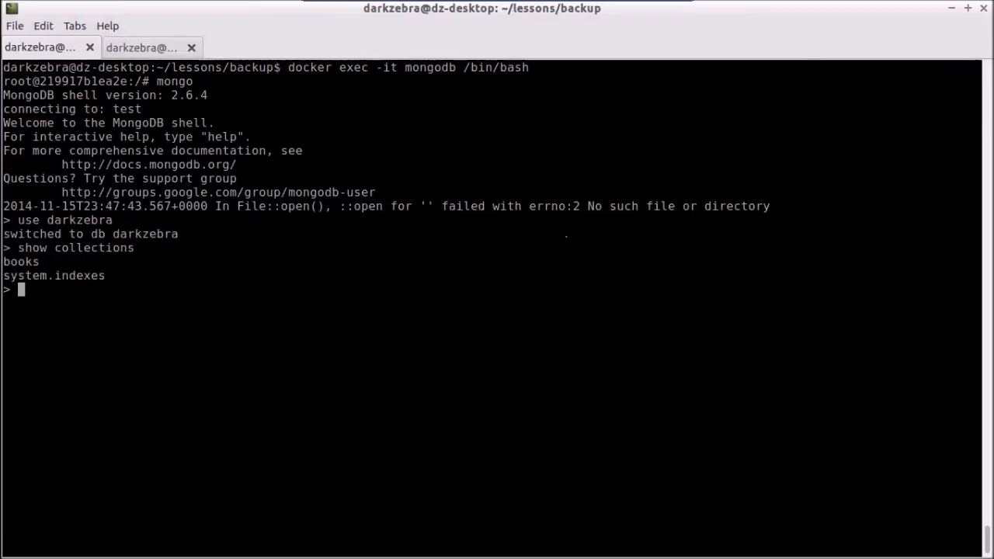
{"action": "type", "text": "exit"}
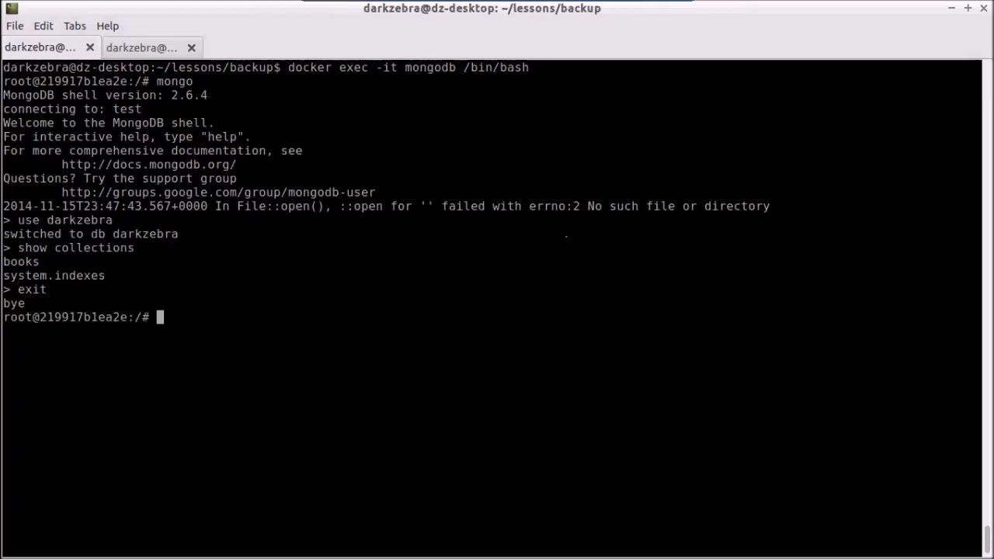
{"action": "type", "text": "e"}
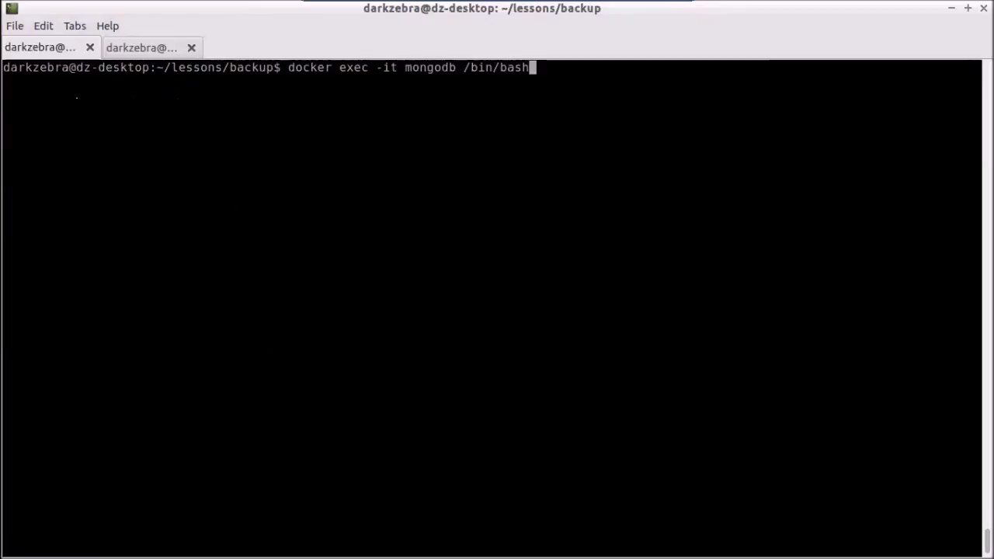
Step: Edit the recalled docker exec command, removing the /bin/bash shell path to replace it
{"action": "key", "text": "BackSpace"}
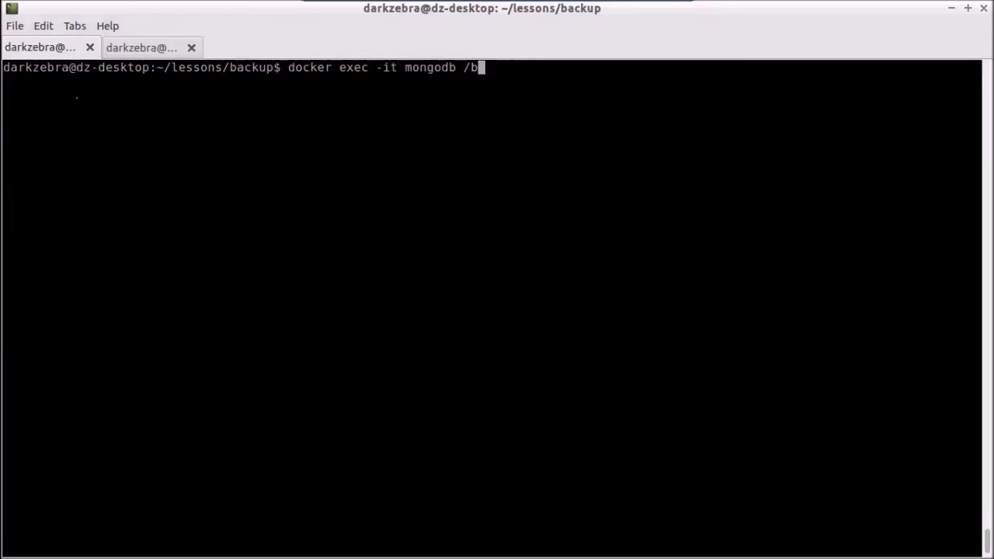
{"action": "key", "text": "BackSpace"}
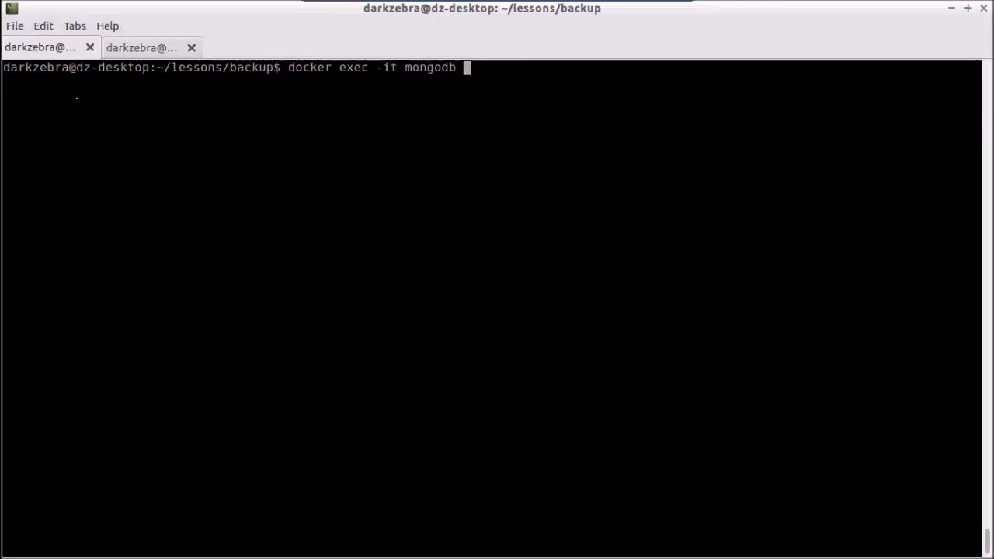
{"action": "type", "text": "/"}
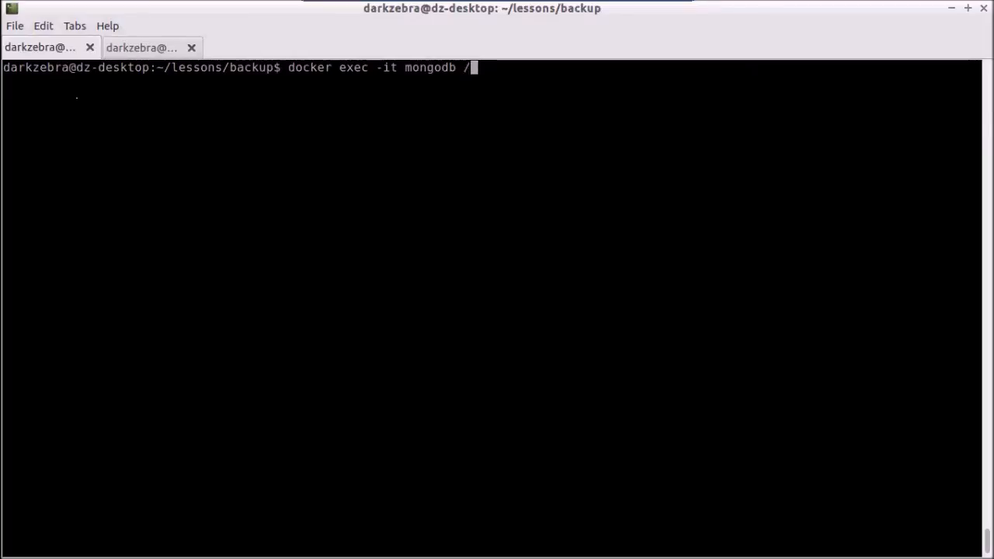
{"action": "type", "text": "bina"}
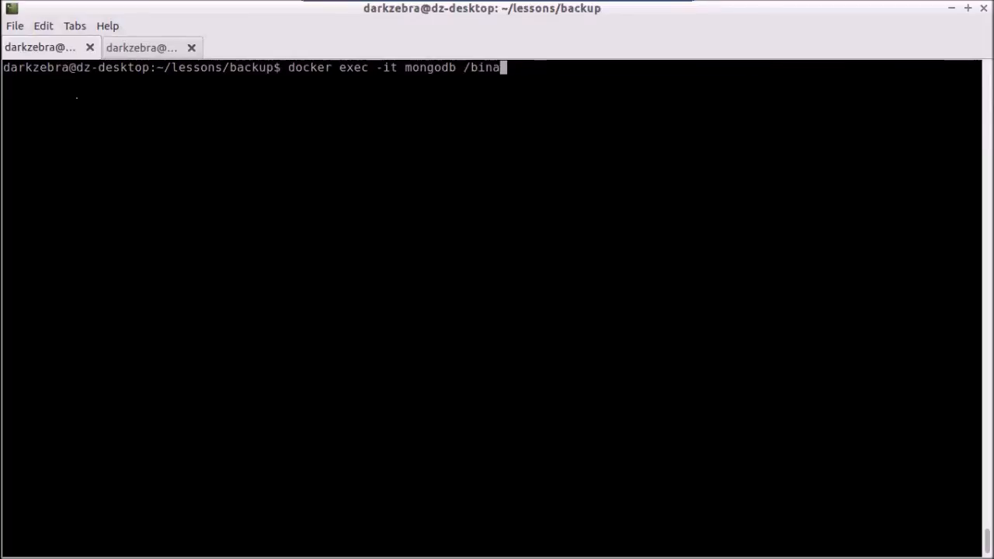
{"action": "type", "text": "/bin/bash"}
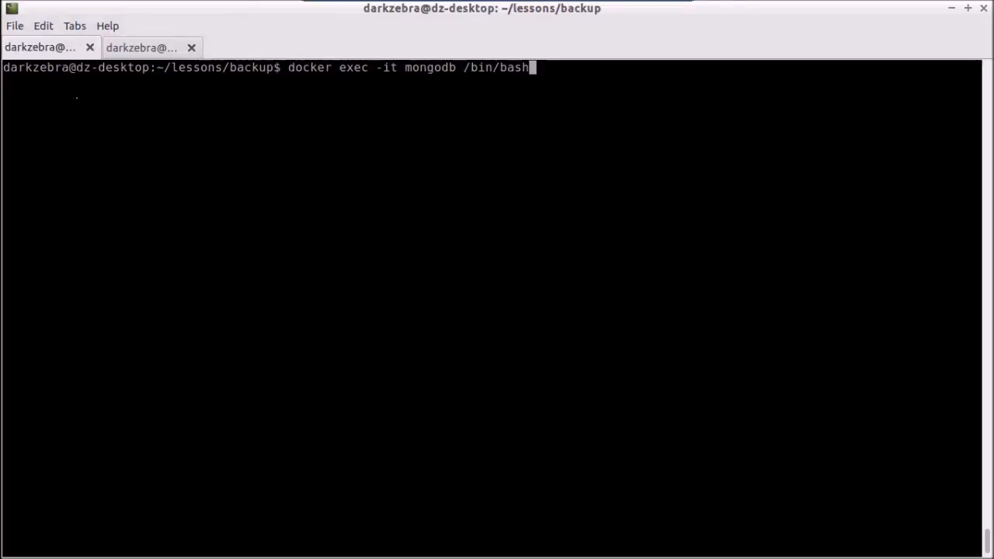
{"action": "key", "text": "BackSpace"}
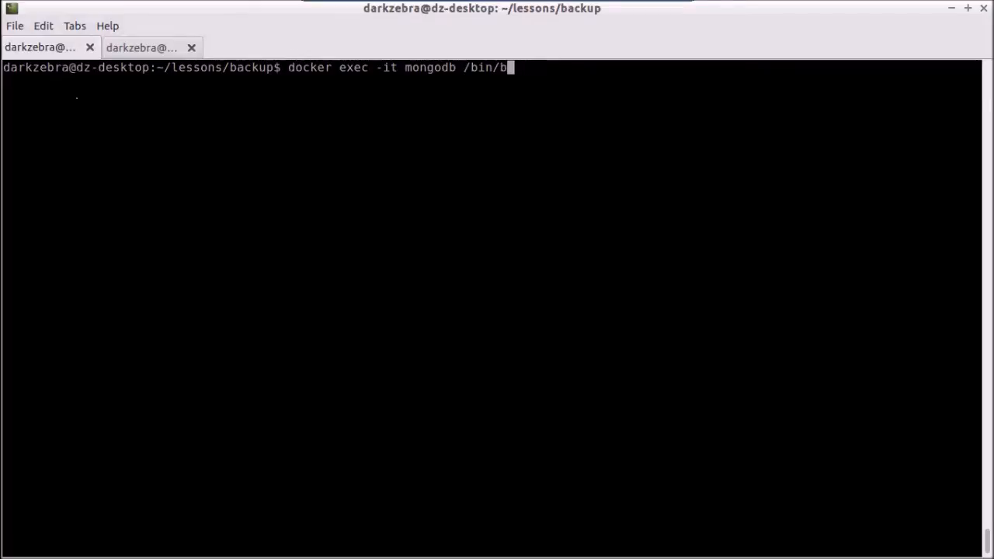
{"action": "key", "text": "BackSpace"}
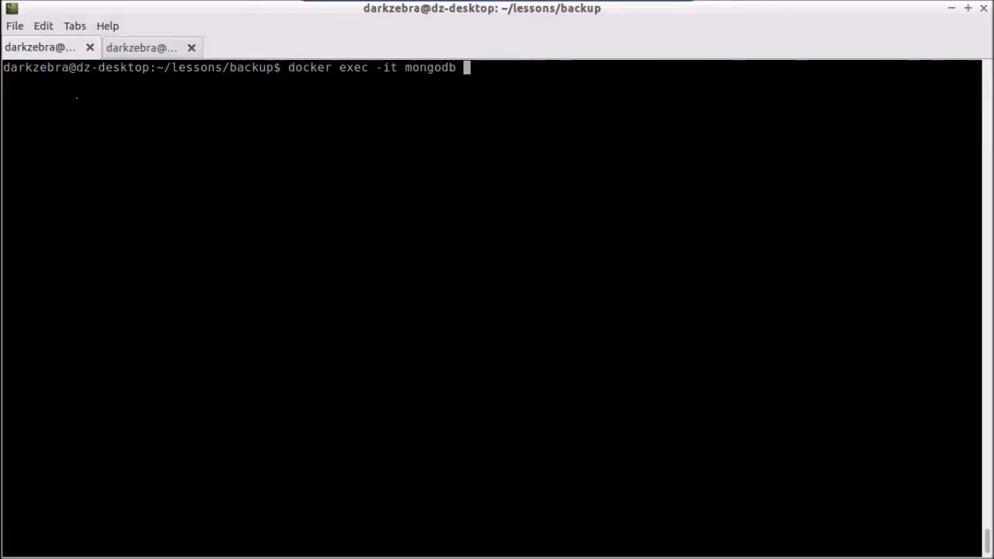
Step: Run 'docker exec -it mongodb mongodump -h localhost -d darkzebra', retrying once until the dump succeeds
{"action": "type", "text": "mong"}
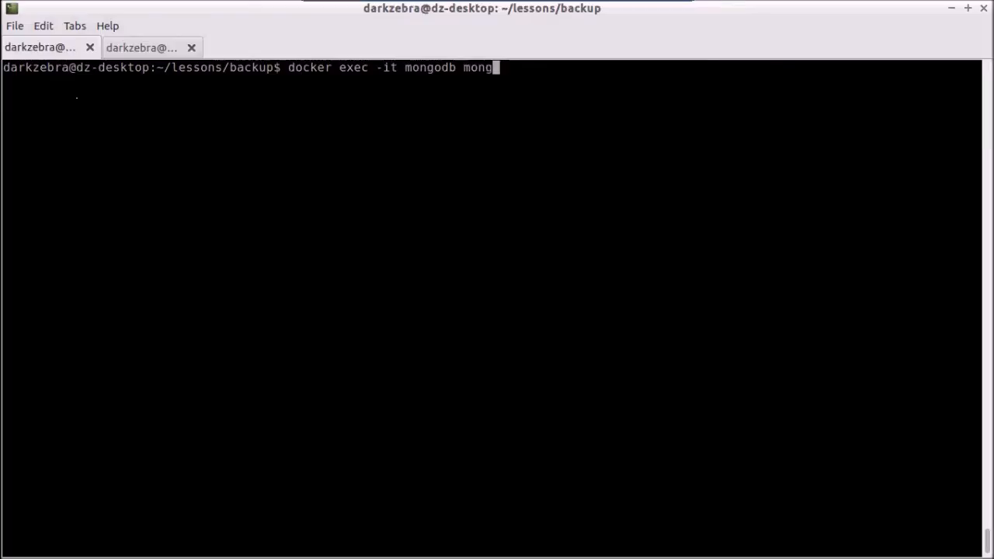
{"action": "type", "text": "dump"}
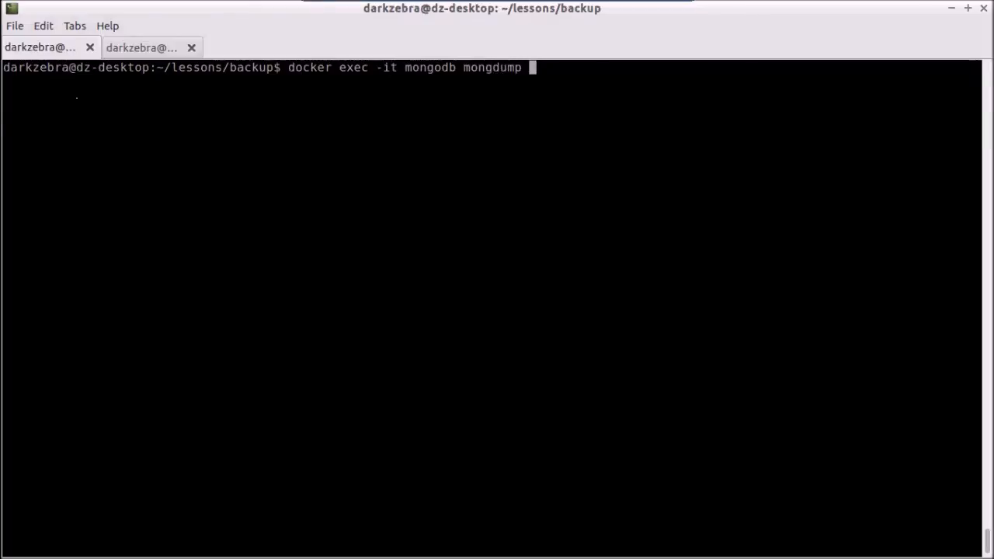
{"action": "type", "text": "-h localho"}
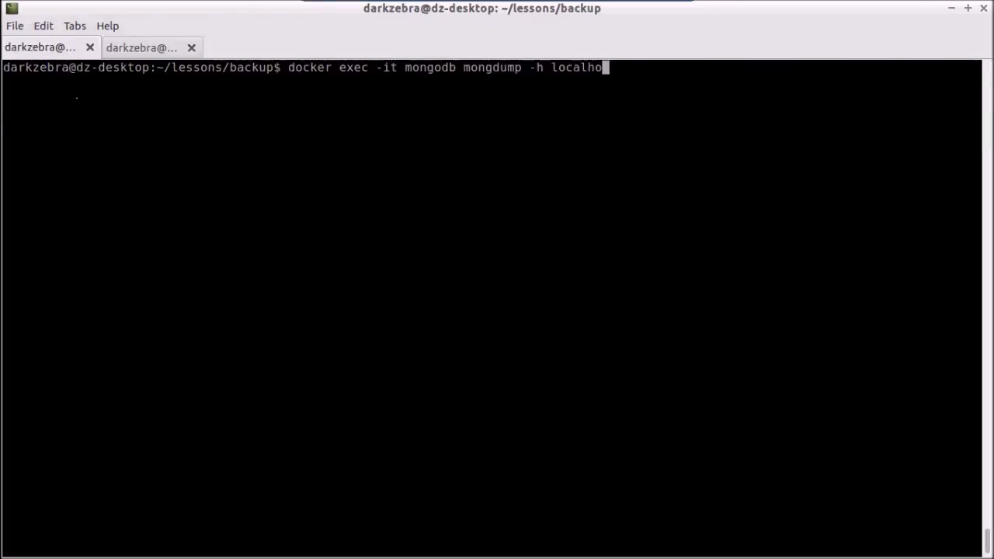
{"action": "type", "text": "st -d dark"}
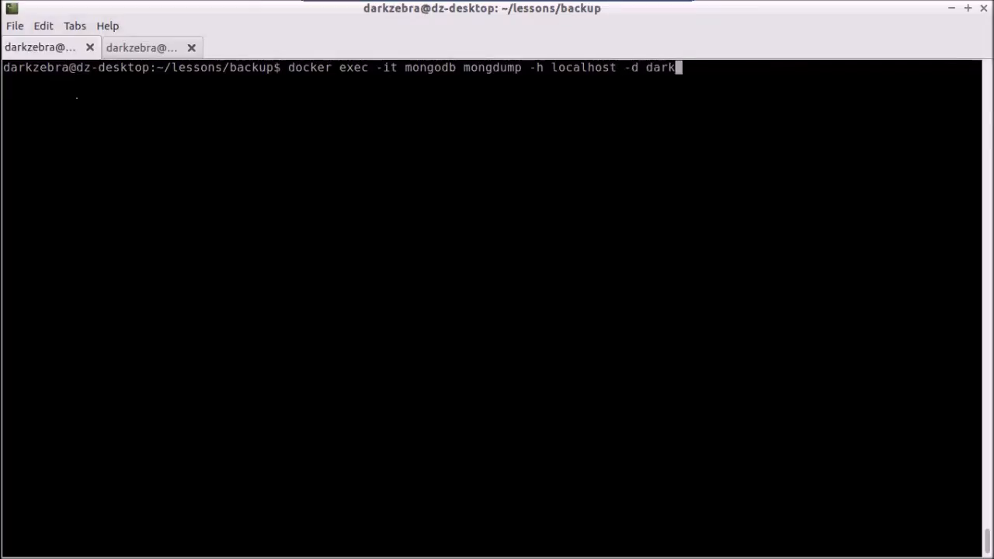
{"action": "type", "text": "zebra"}
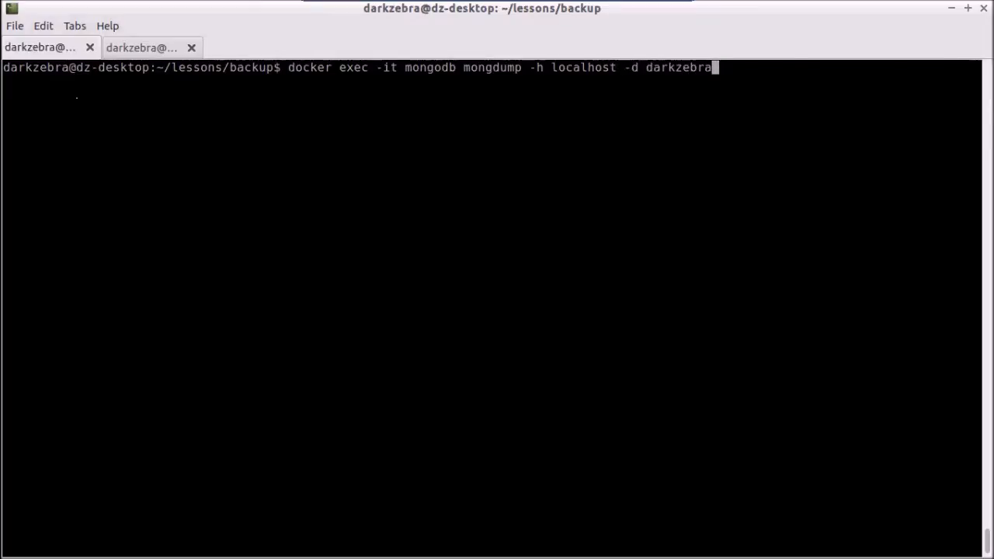
{"action": "key", "text": "Return"}
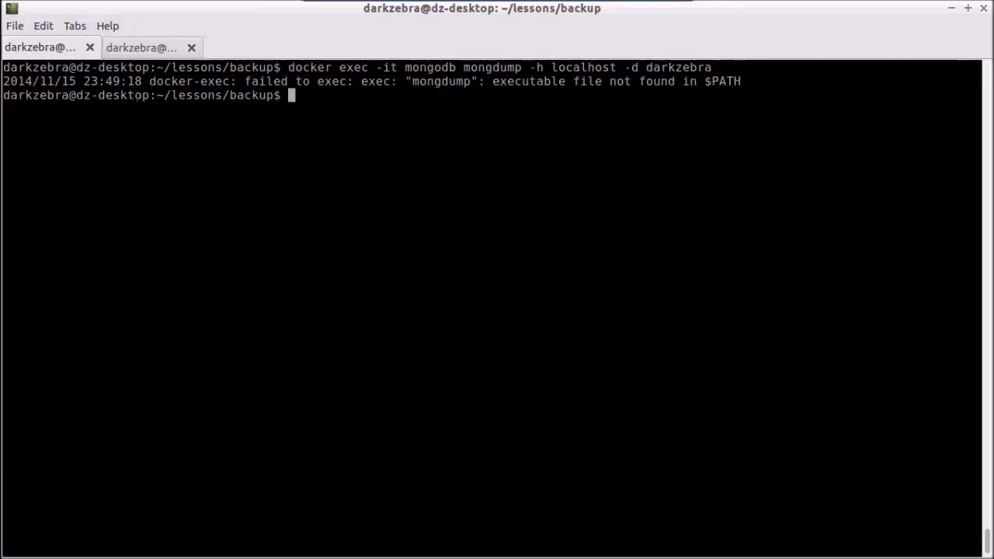
{"action": "key", "text": "Up"}
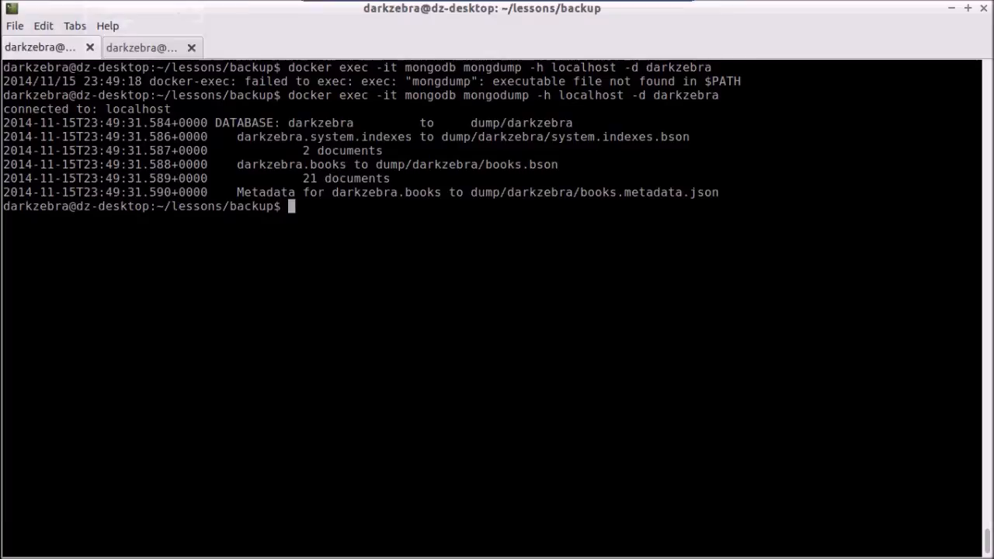
{"action": "type", "text": "docker cp"}
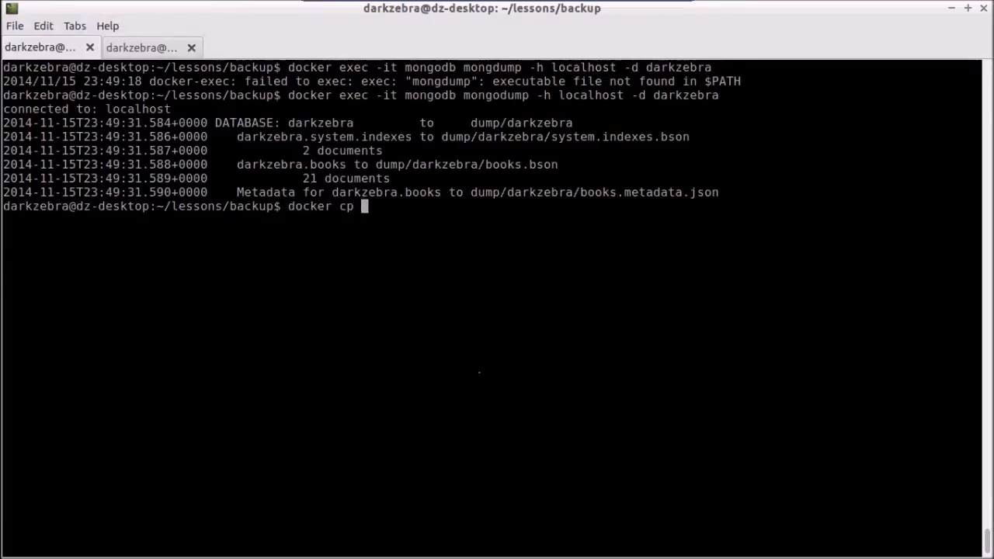
Step: Run 'docker cp mongodb:dump/darkzebra ./' to copy the dump out of the container
{"action": "type", "text": "mon"}
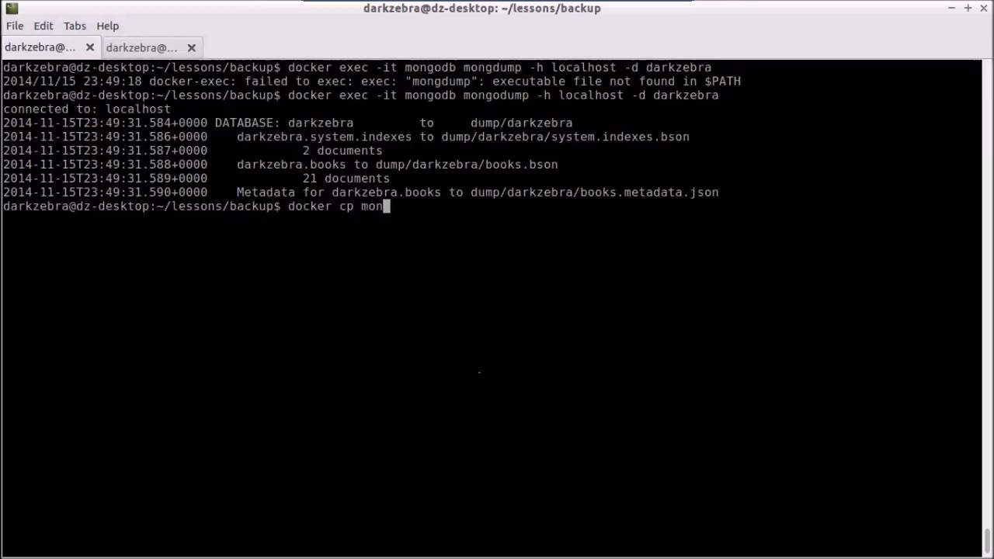
{"action": "type", "text": "godb:"}
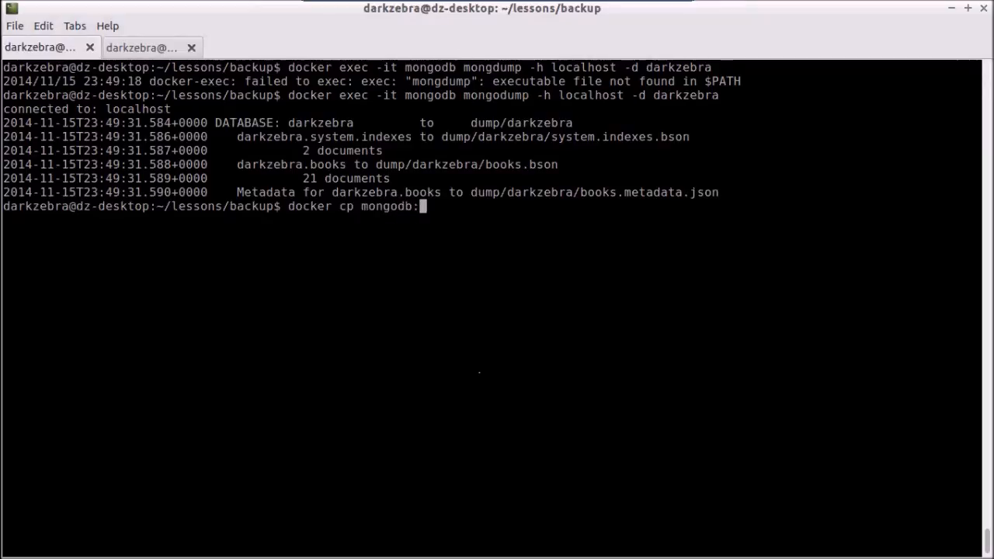
{"action": "type", "text": "dump/darkzbra ."}
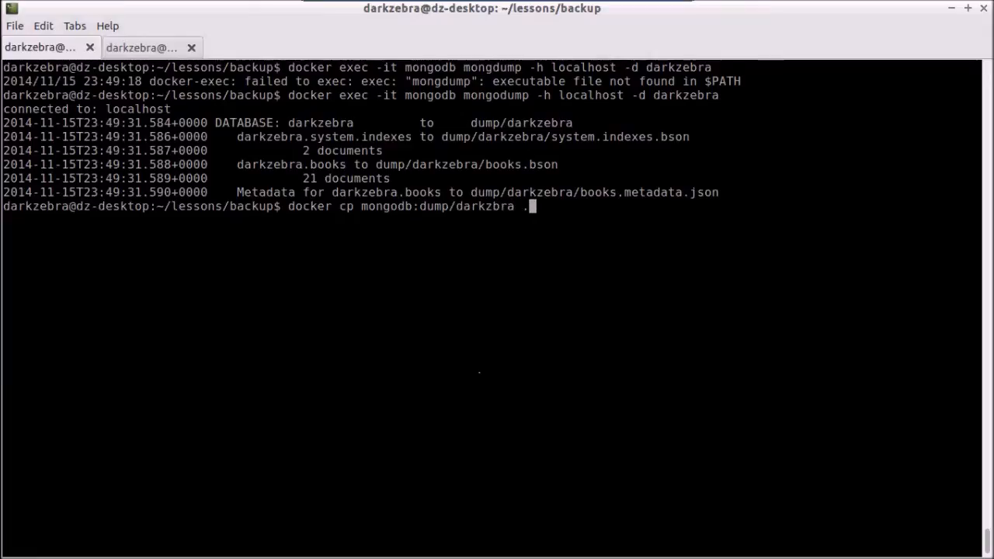
{"action": "type", "text": "/"}
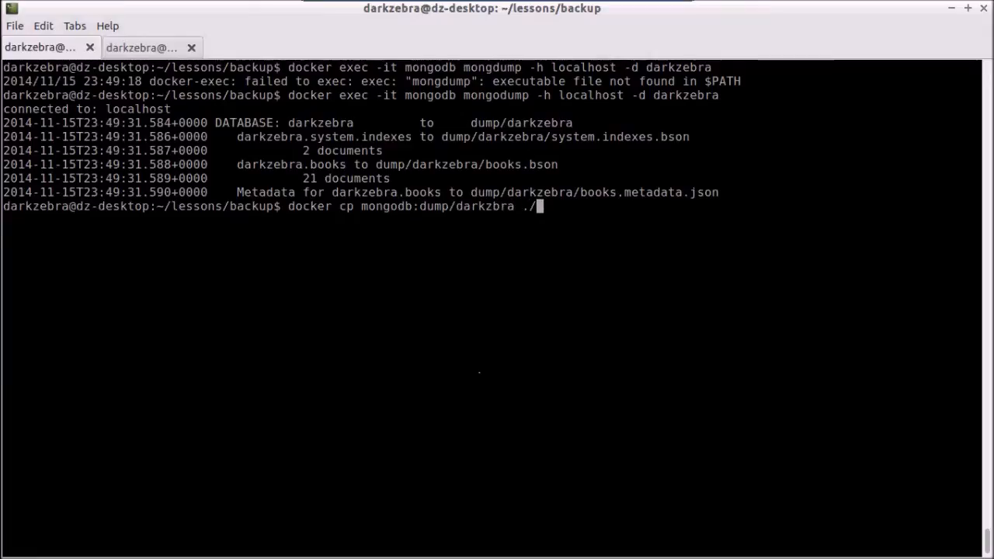
{"action": "key", "text": "Return"}
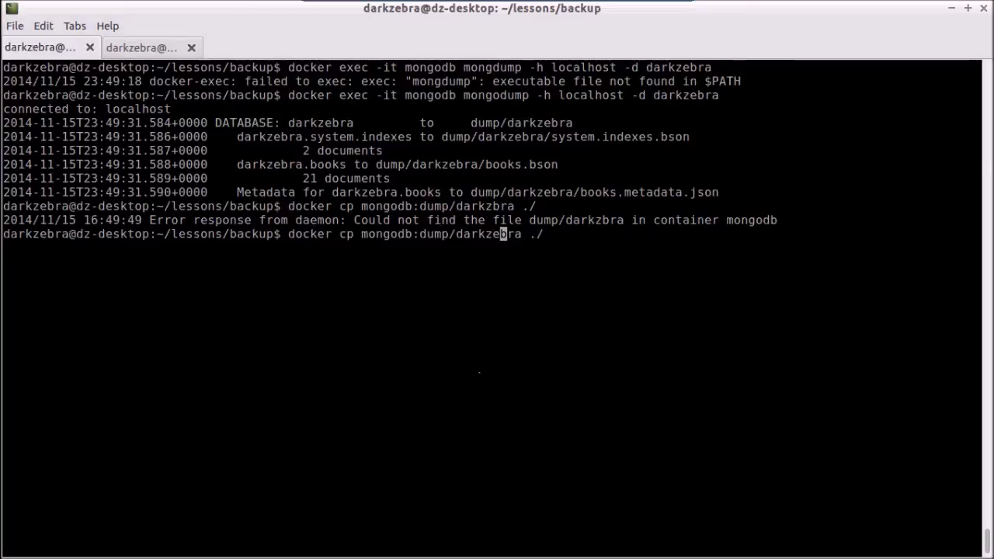
Step: Rerun the corrected copy command and list the folder to confirm darkzebra is there
{"action": "key", "text": "Return"}
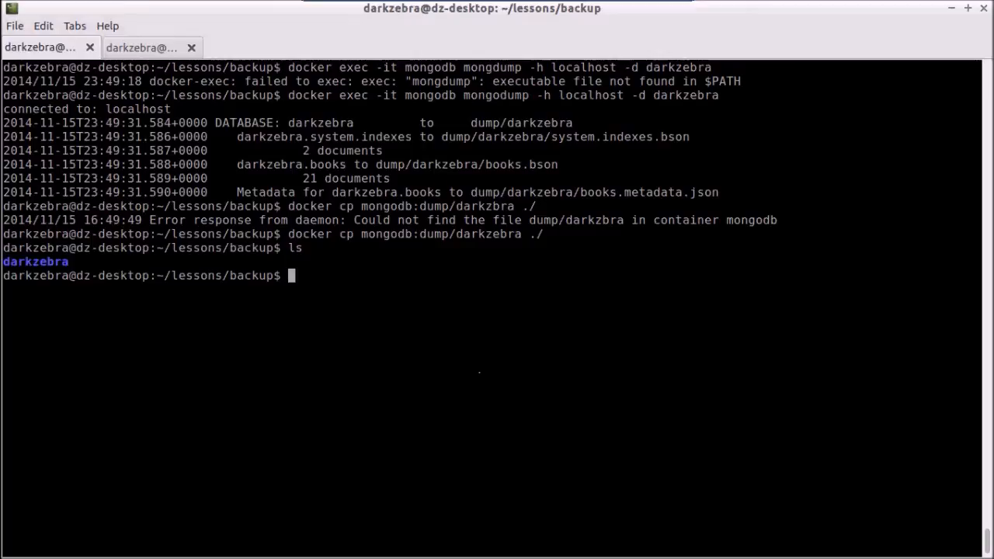
{"action": "type", "text": "ls"}
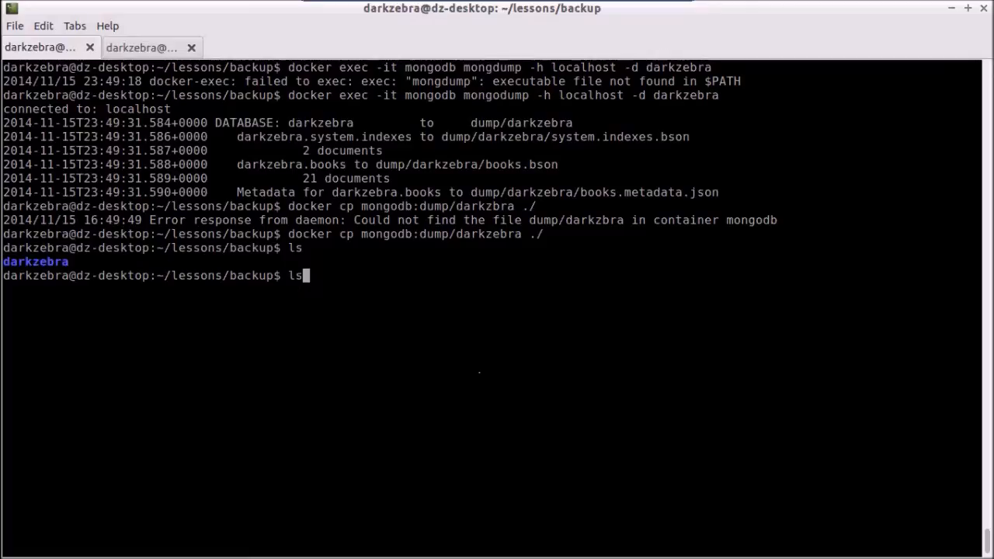
Step: Recall the mongodump command with '-d darkzebra', clear the screen, and type 'docker cp mongodb:dump/darkzebra ./' unsubmitted
{"action": "key", "text": "Up"}
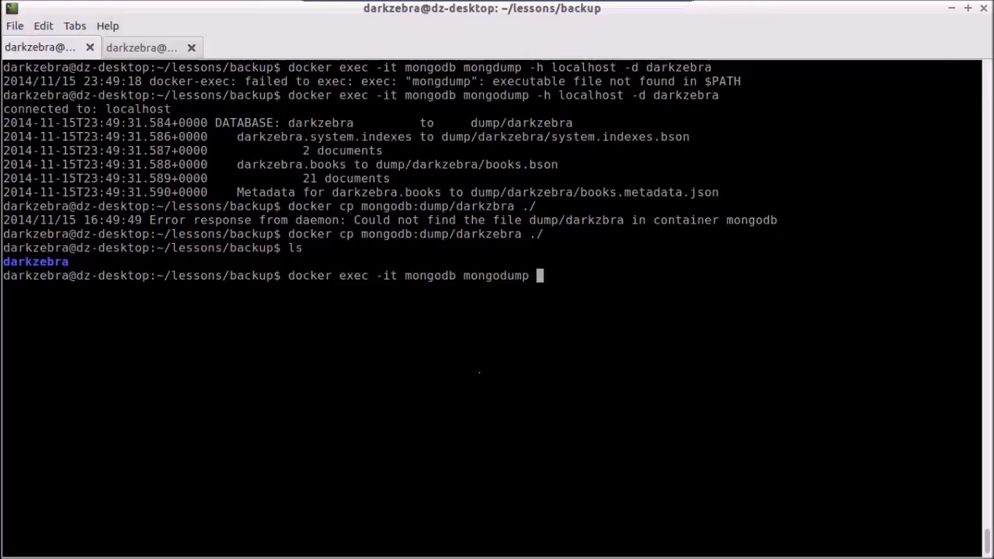
{"action": "type", "text": "-d daz"}
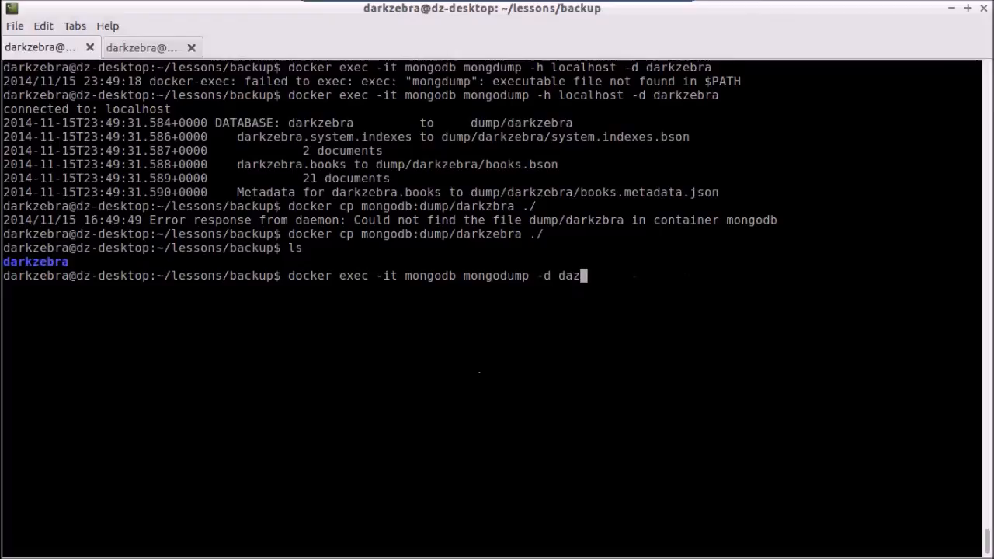
{"action": "type", "text": "kzebra"}
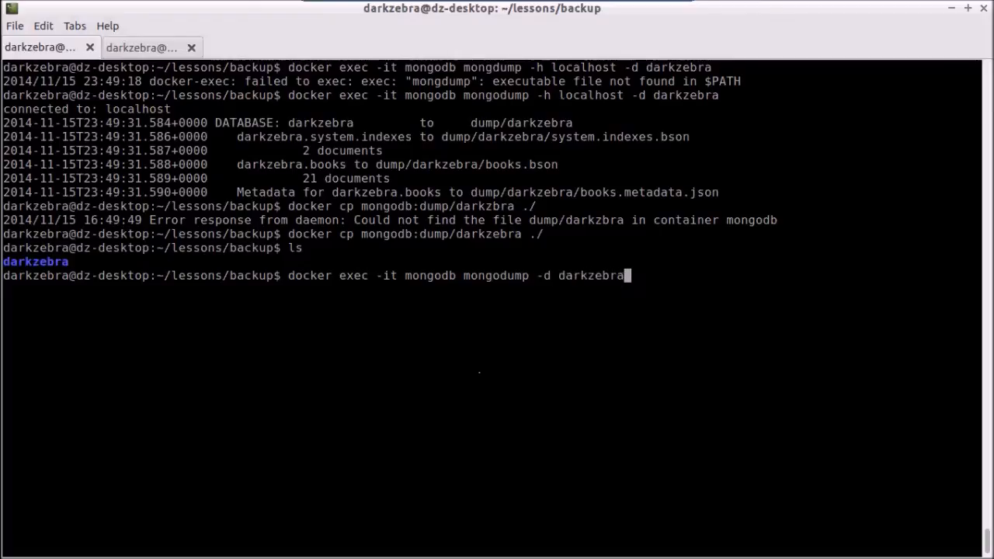
{"action": "key", "text": "Return"}
{"action": "type", "text": "ls"}
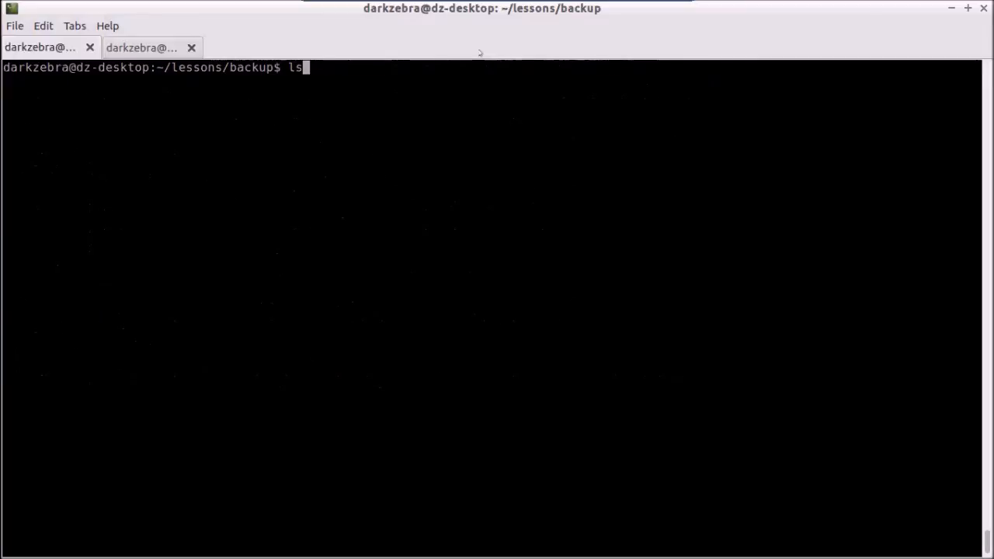
{"action": "type", "text": "docker cp mongodb:dump/darkzebra ./"}
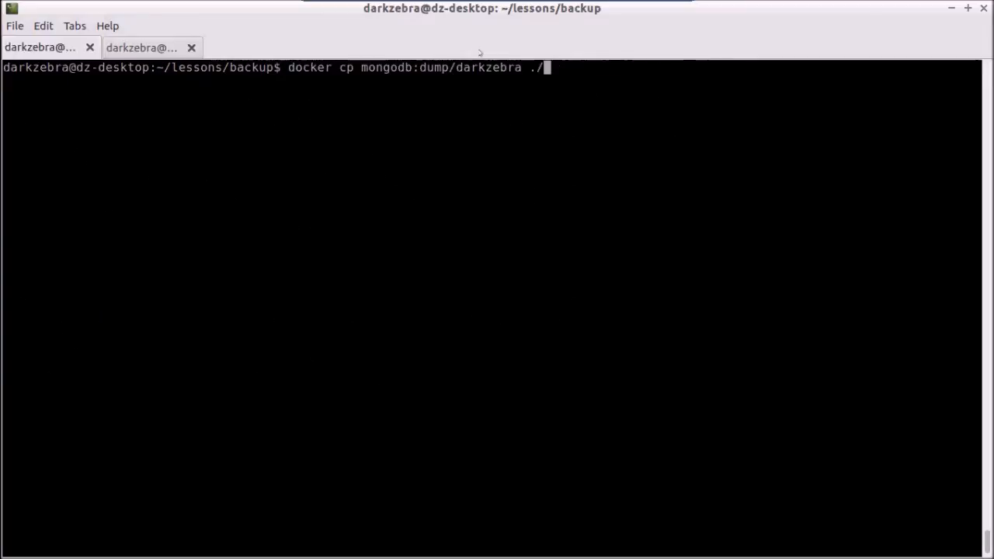